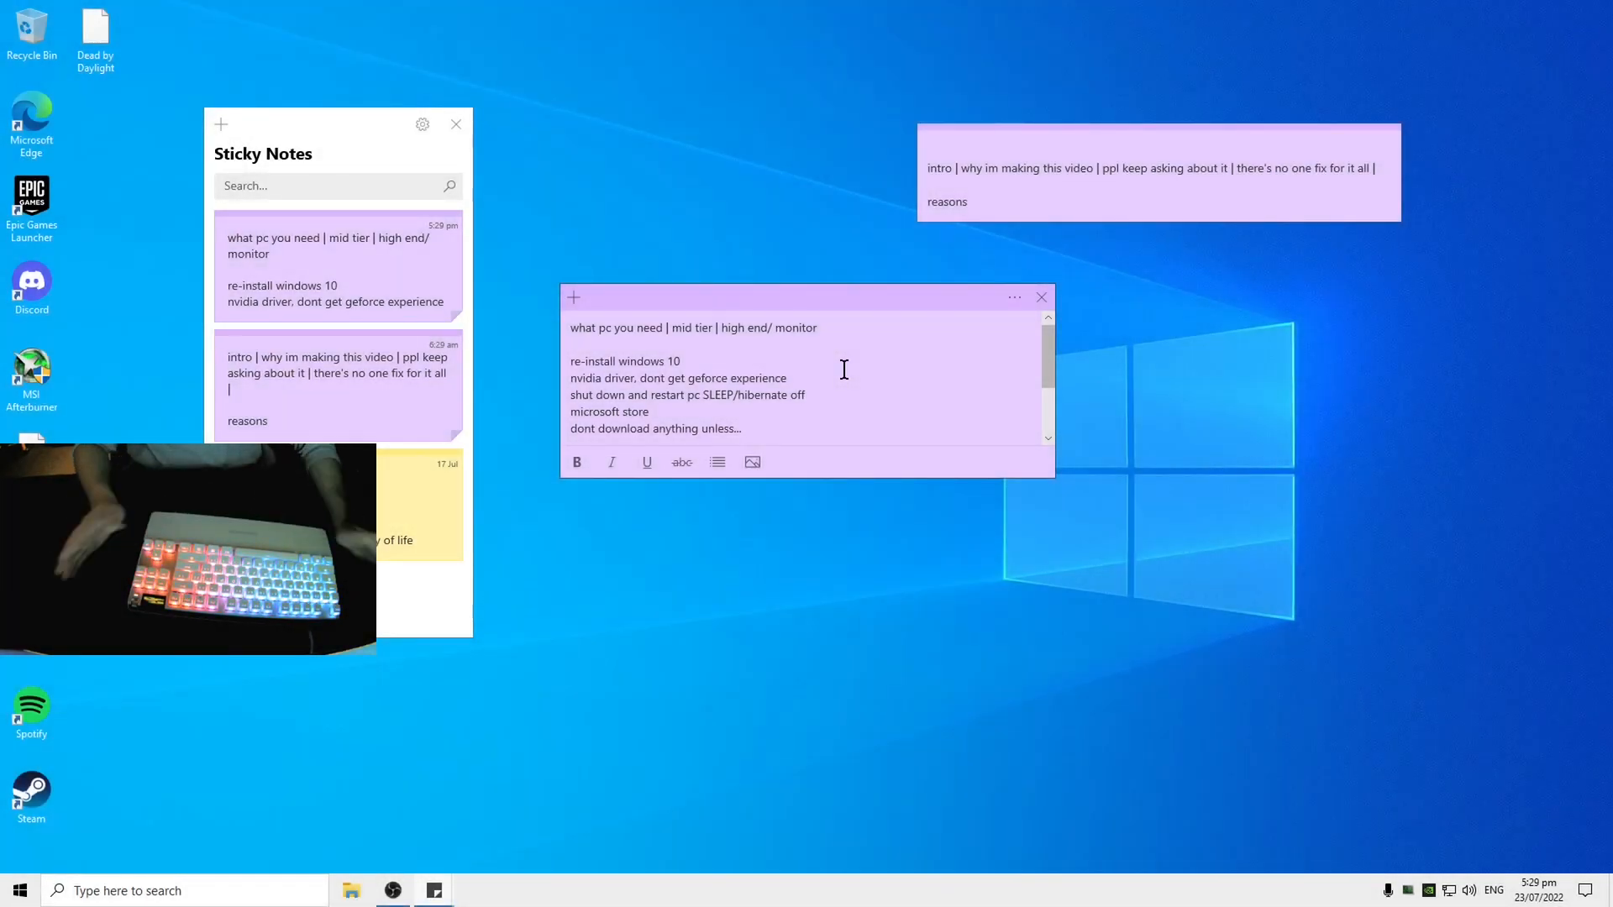
Step: Add 'dust' and 'background processes' as new checklist lines after 're-install windows 10'
scroll(down, 3)
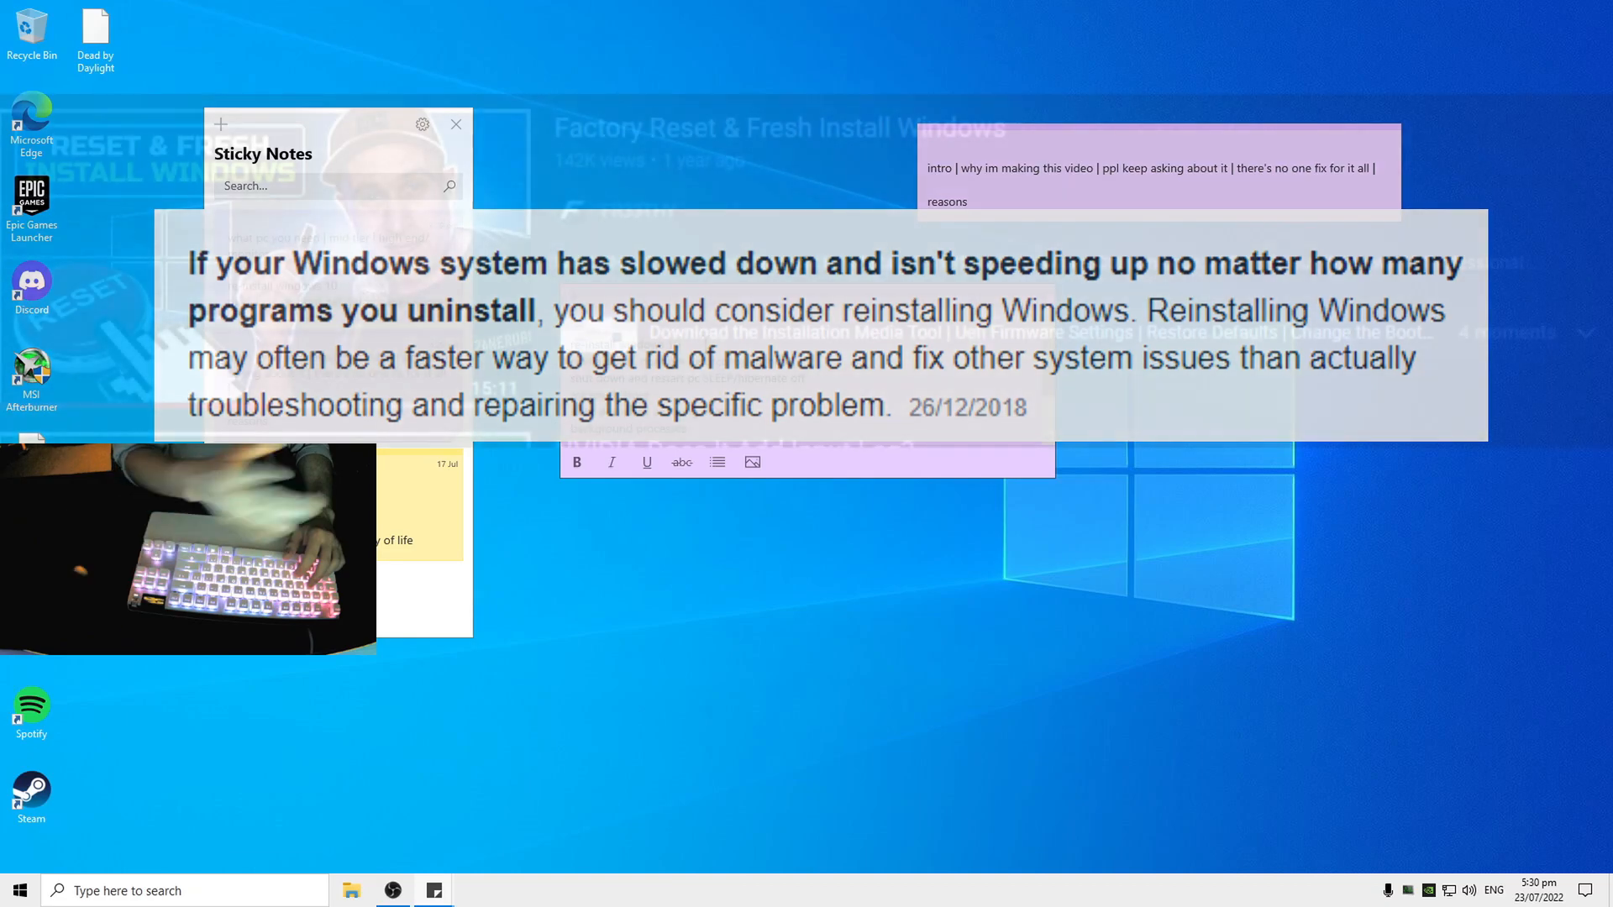
click(455, 125)
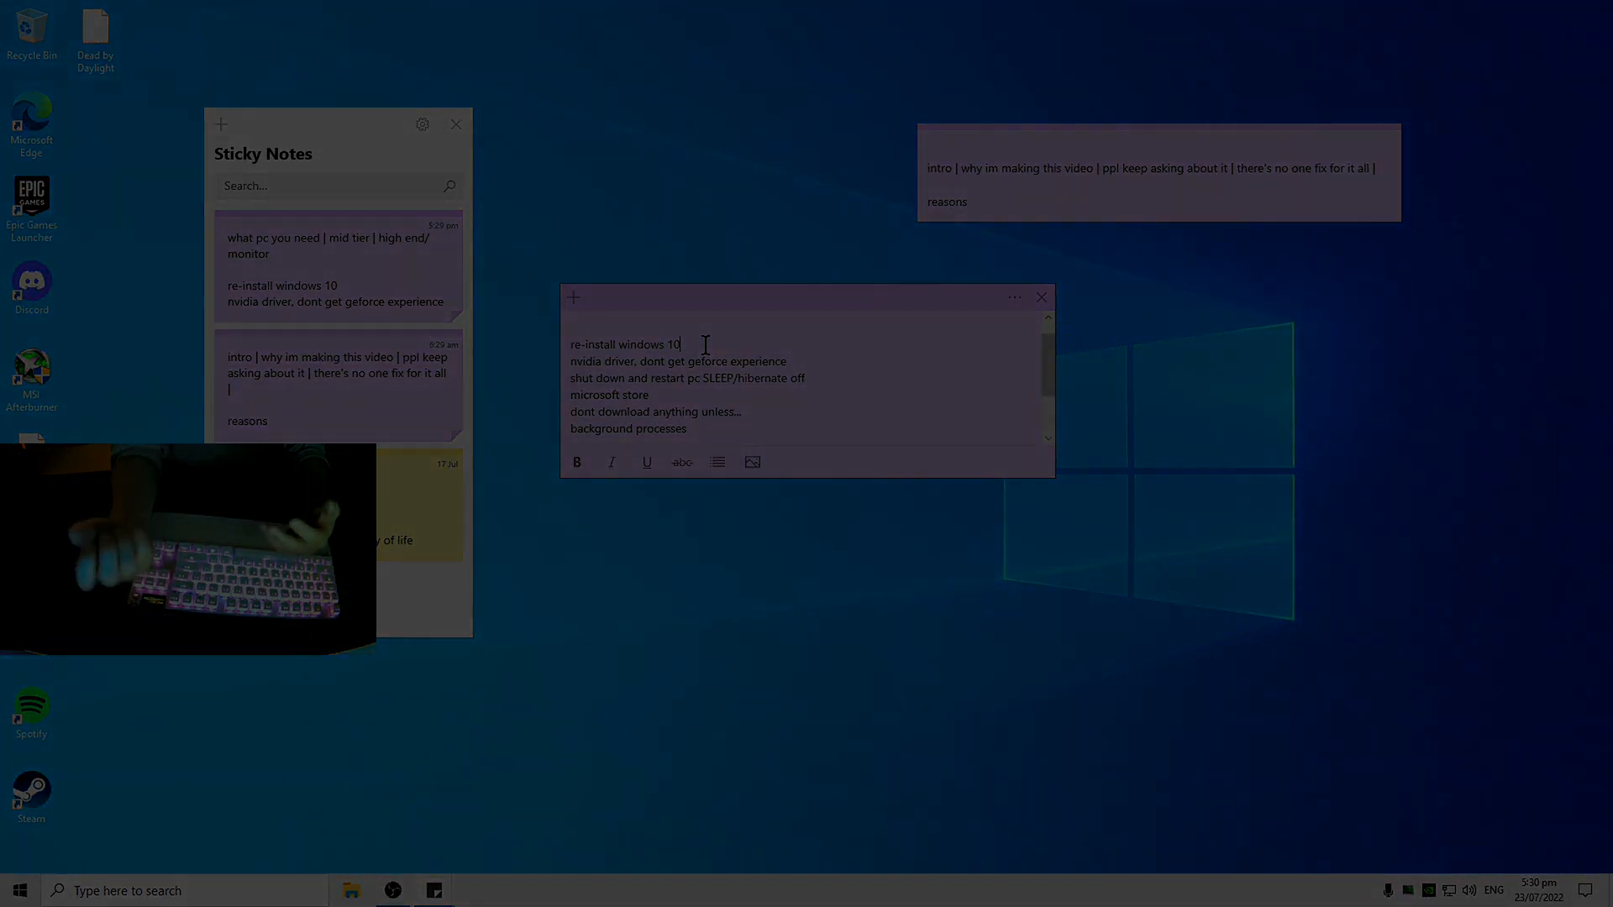
text(dust)
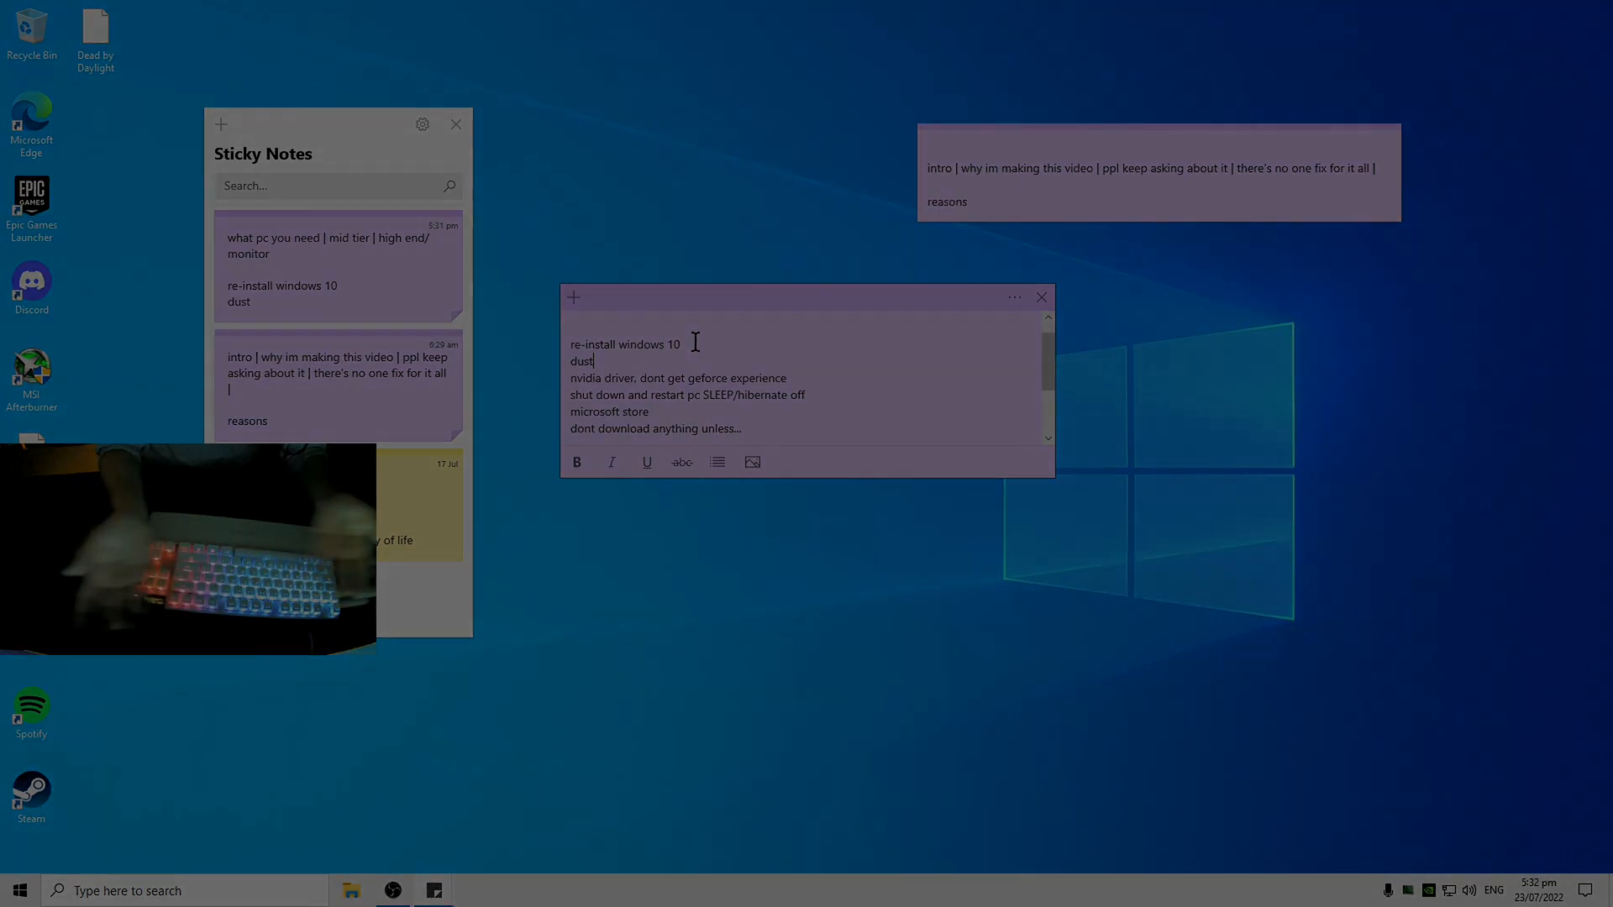
text(background processes)
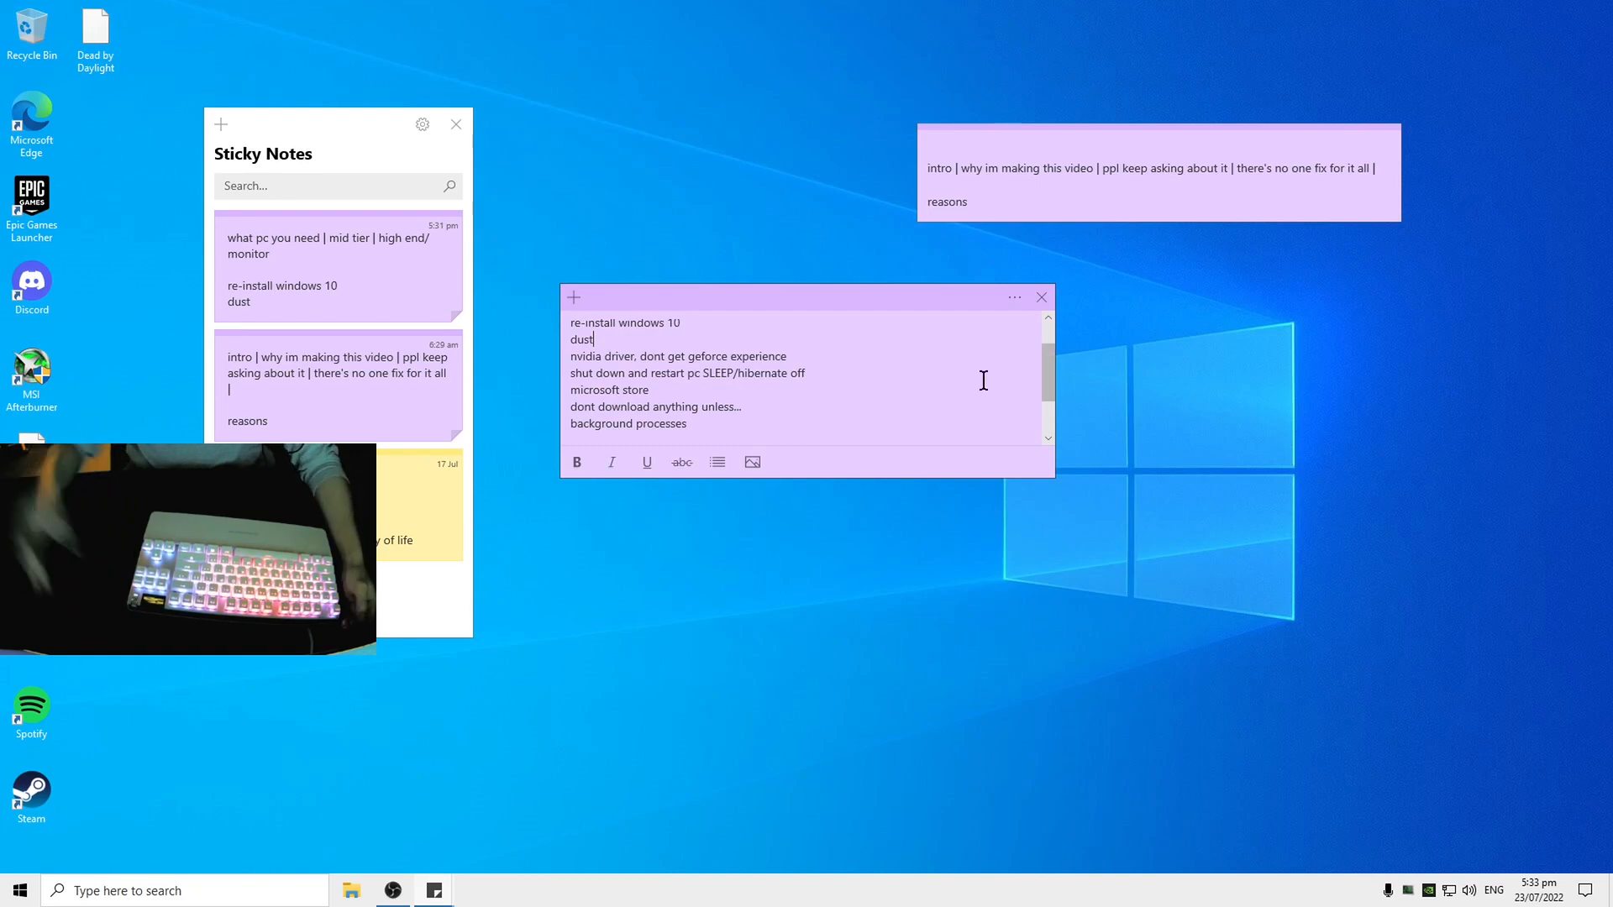
Step: Launch Task Manager from the taskbar, expand it to full details, then head to Windows Settings
right_click(679, 890)
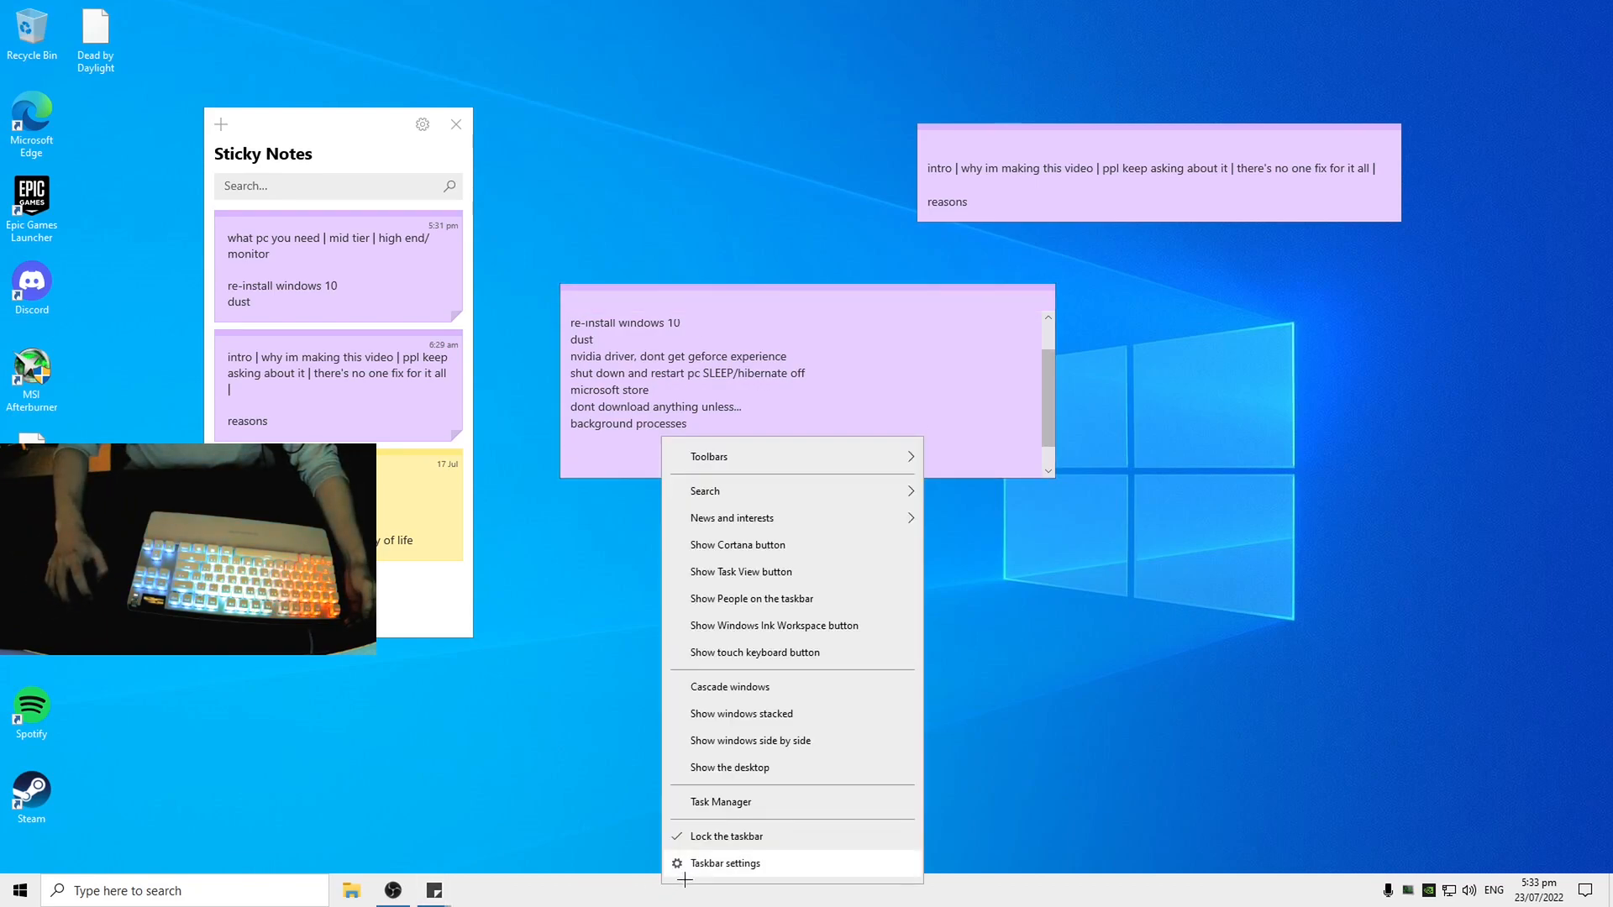
mouse_move(720, 801)
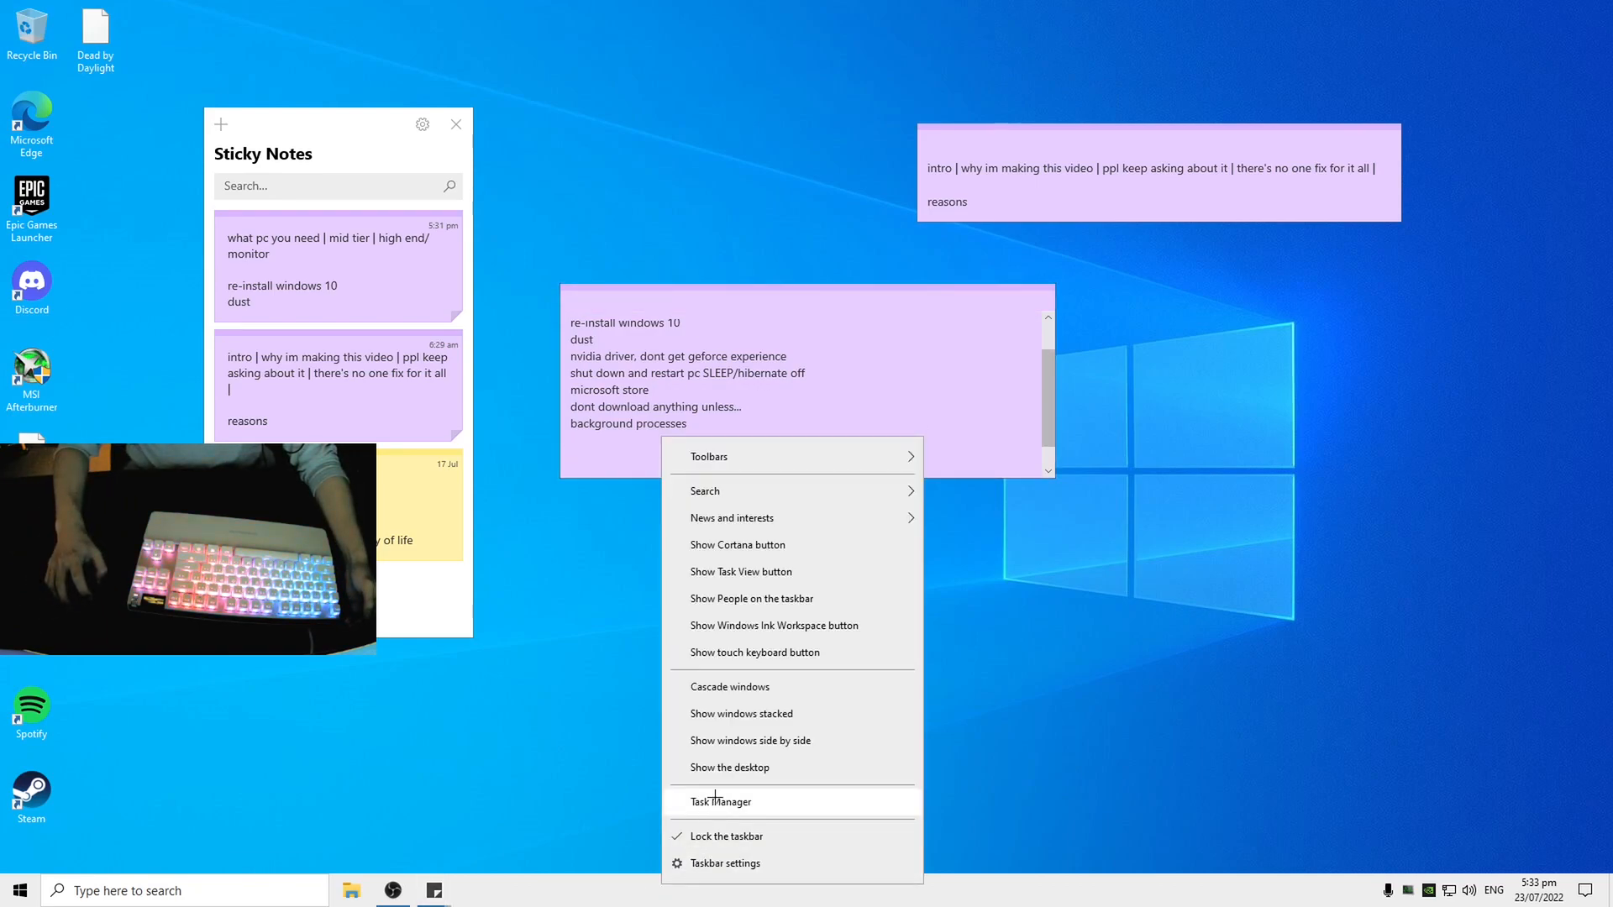
click(721, 801)
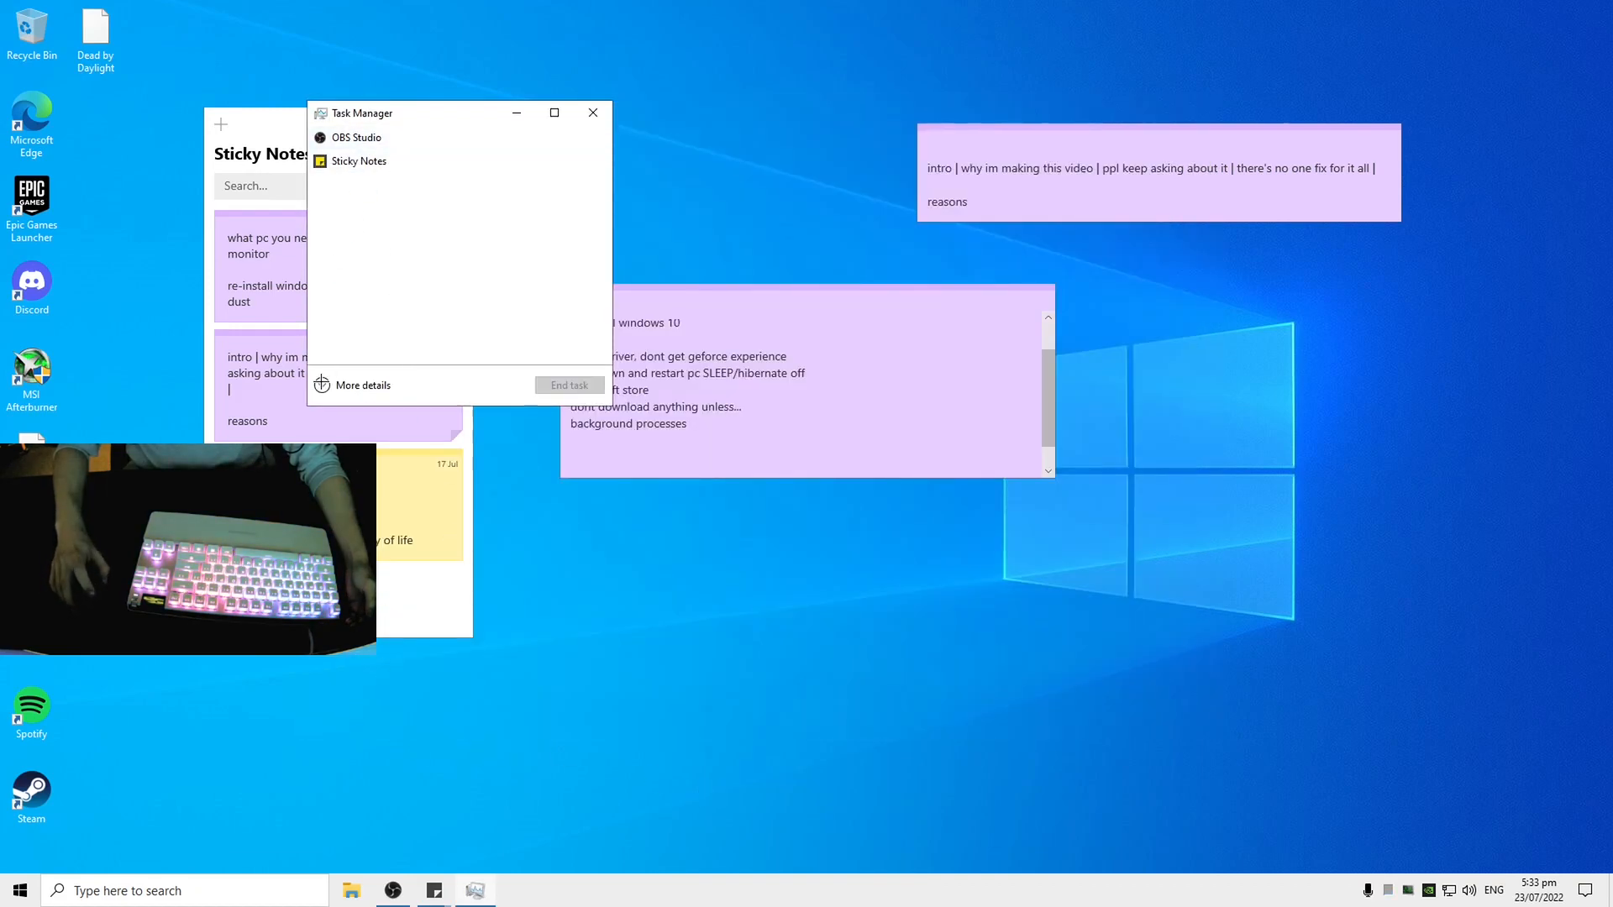
click(361, 385)
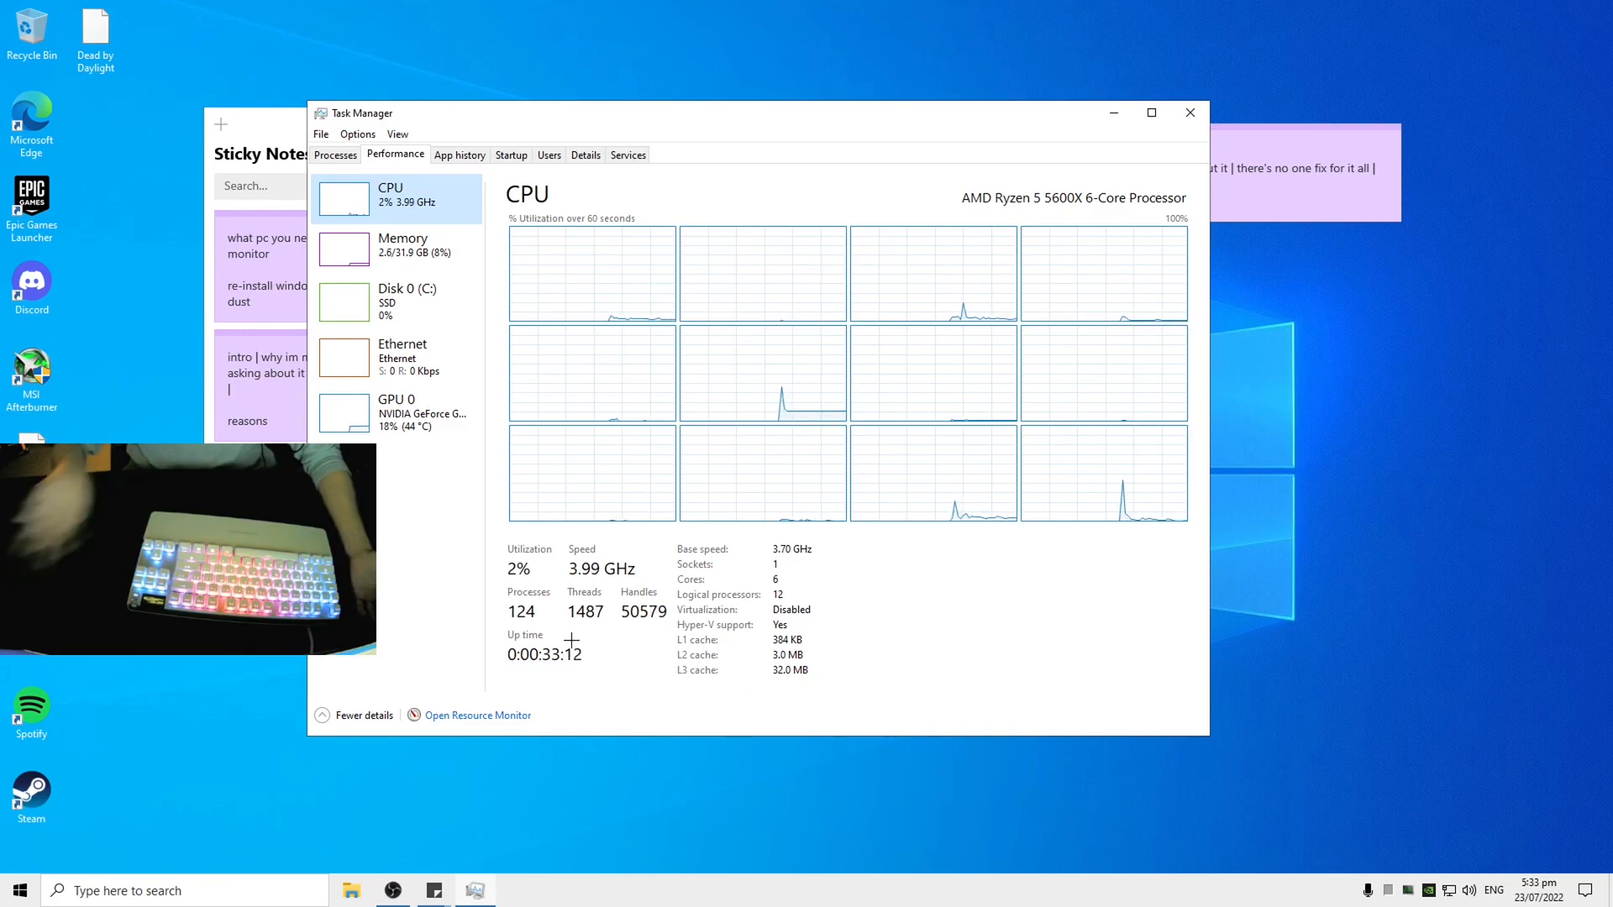
click(14, 889)
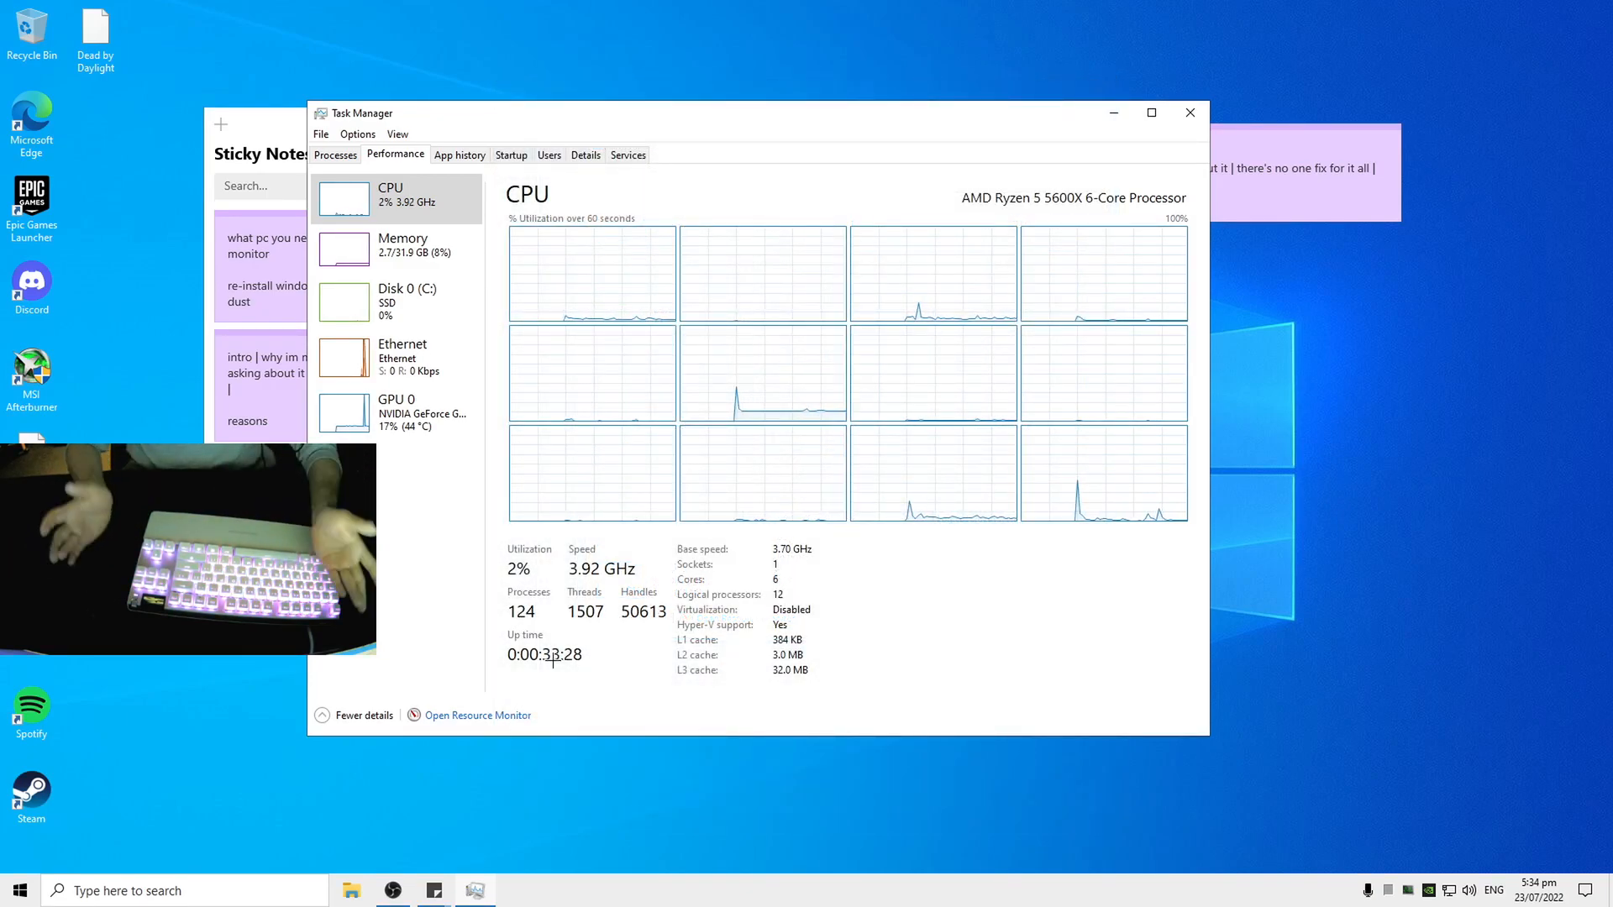
click(1190, 113)
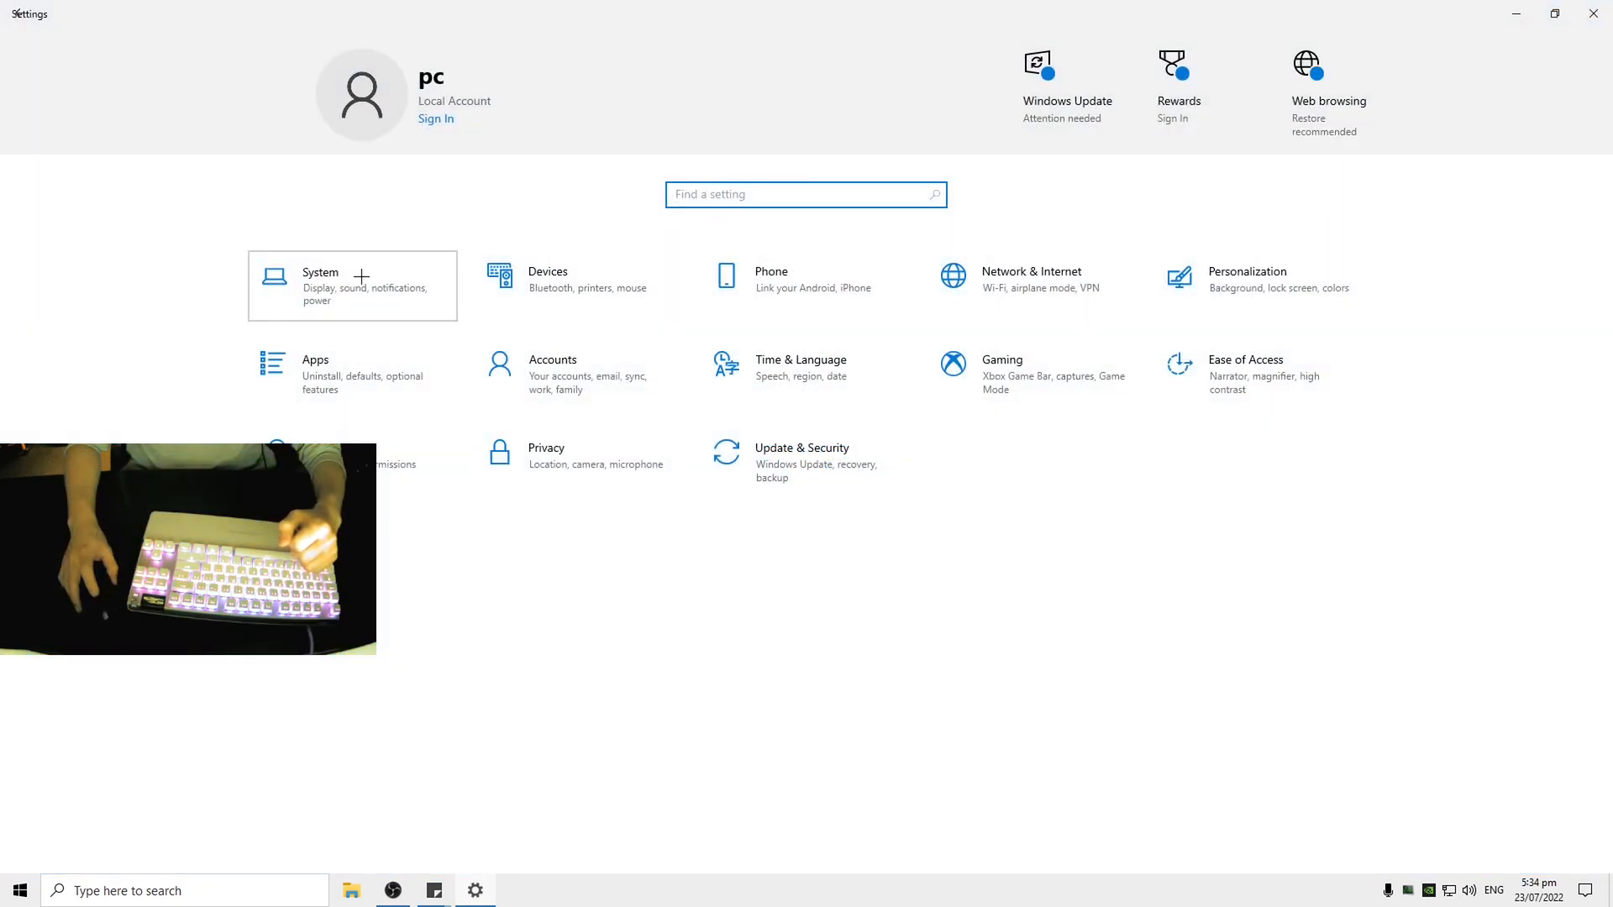
Step: Reach the power-button settings via System > Power & sleep and unlock the greyed-out shutdown options
click(320, 279)
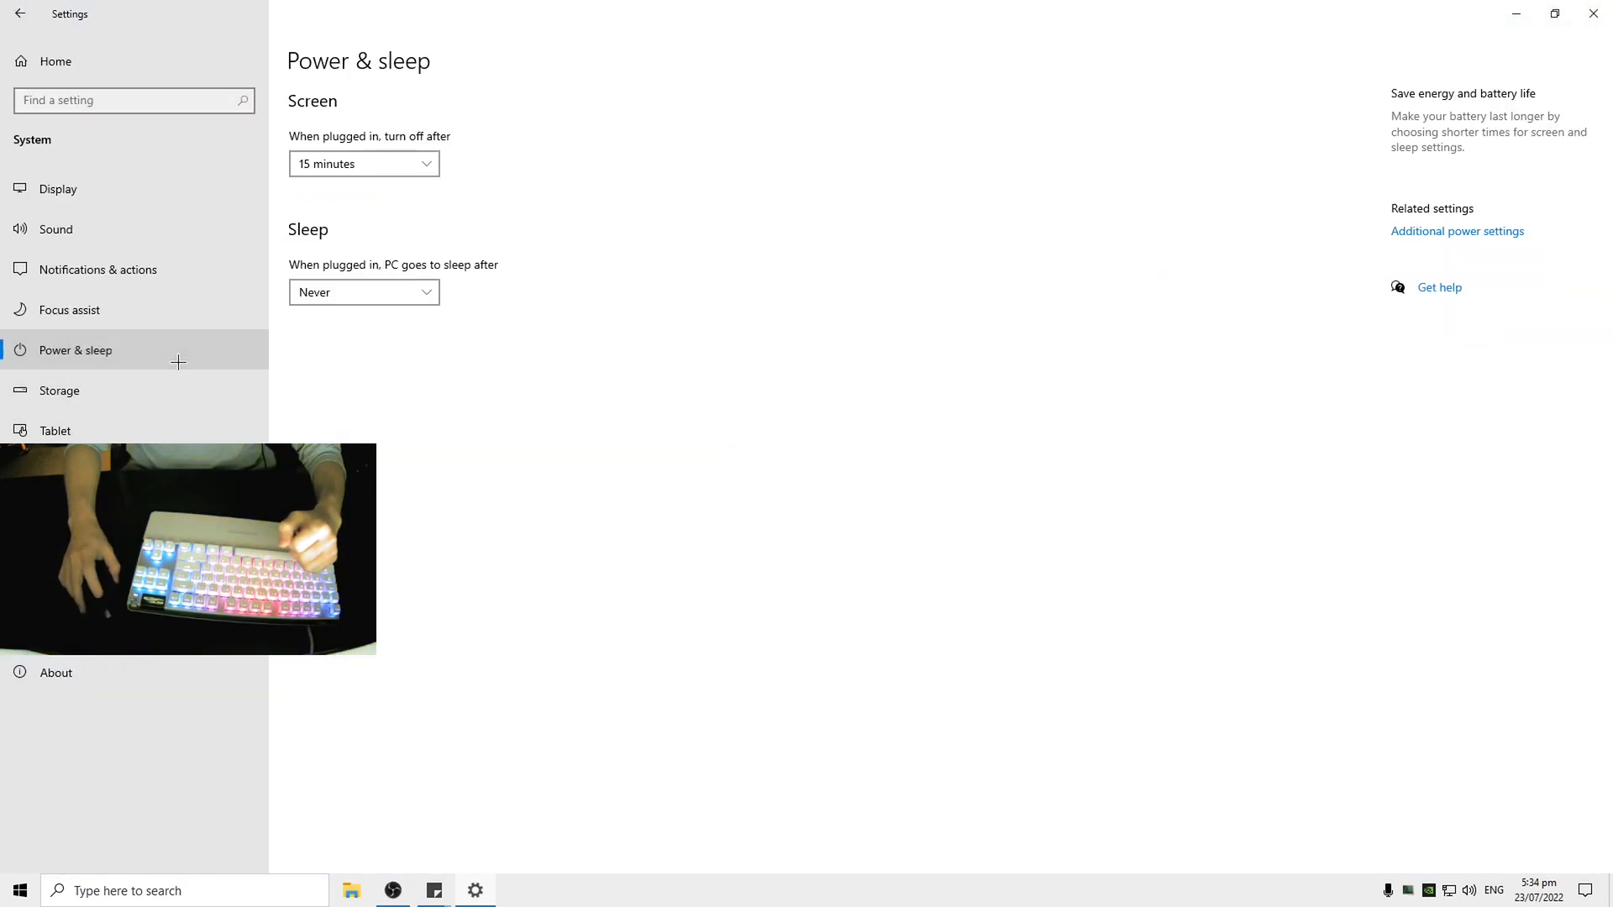
click(1457, 230)
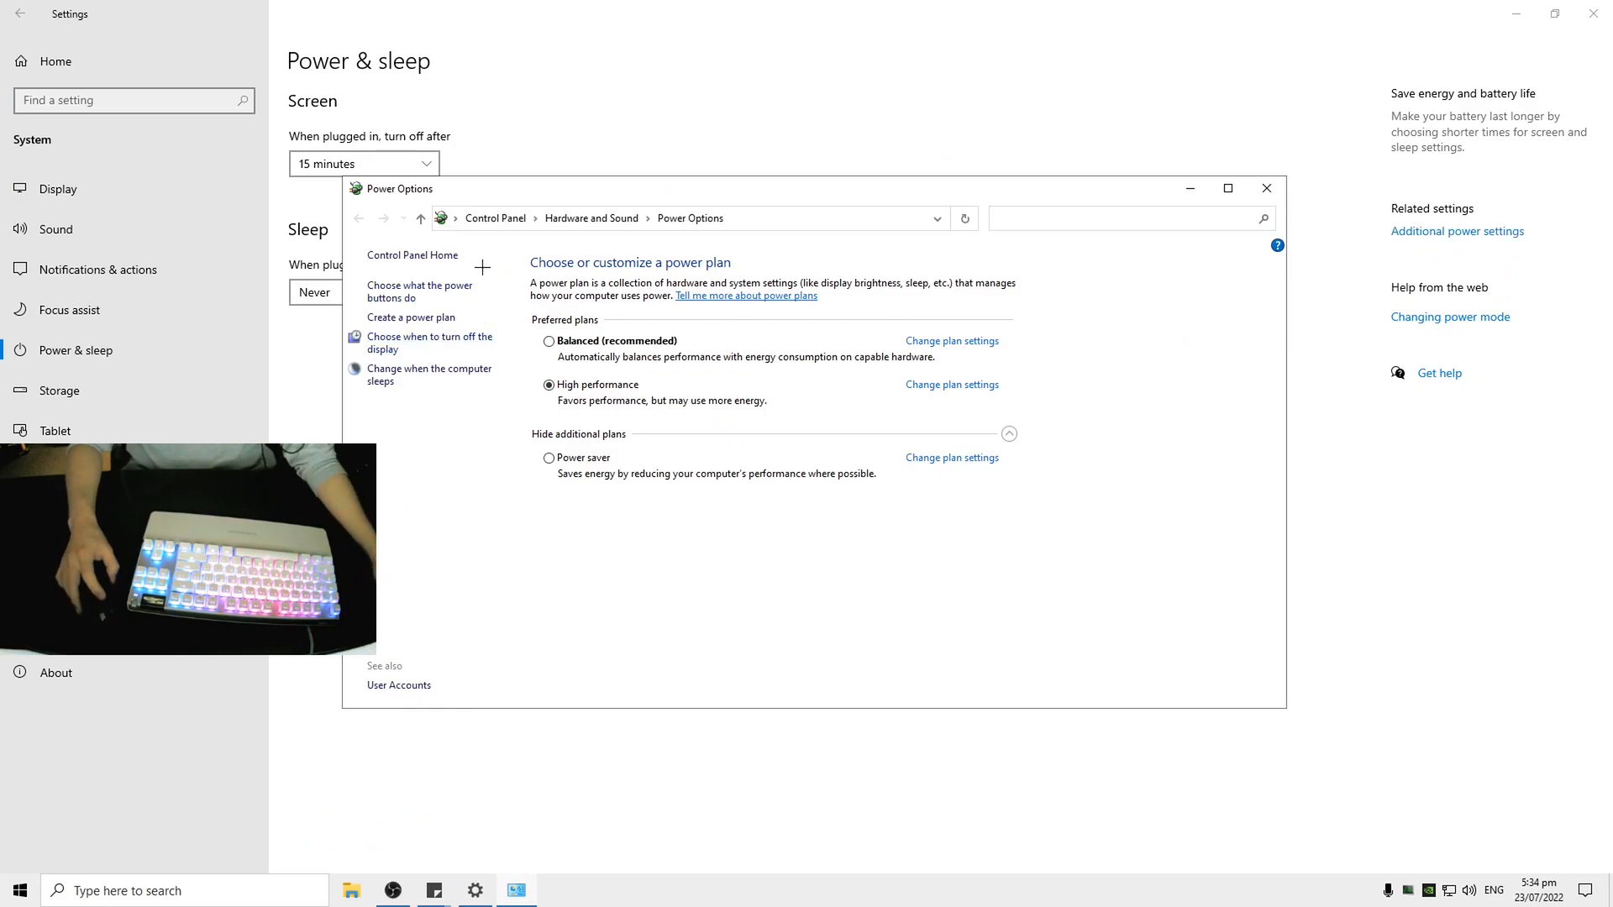
mouse_move(419, 291)
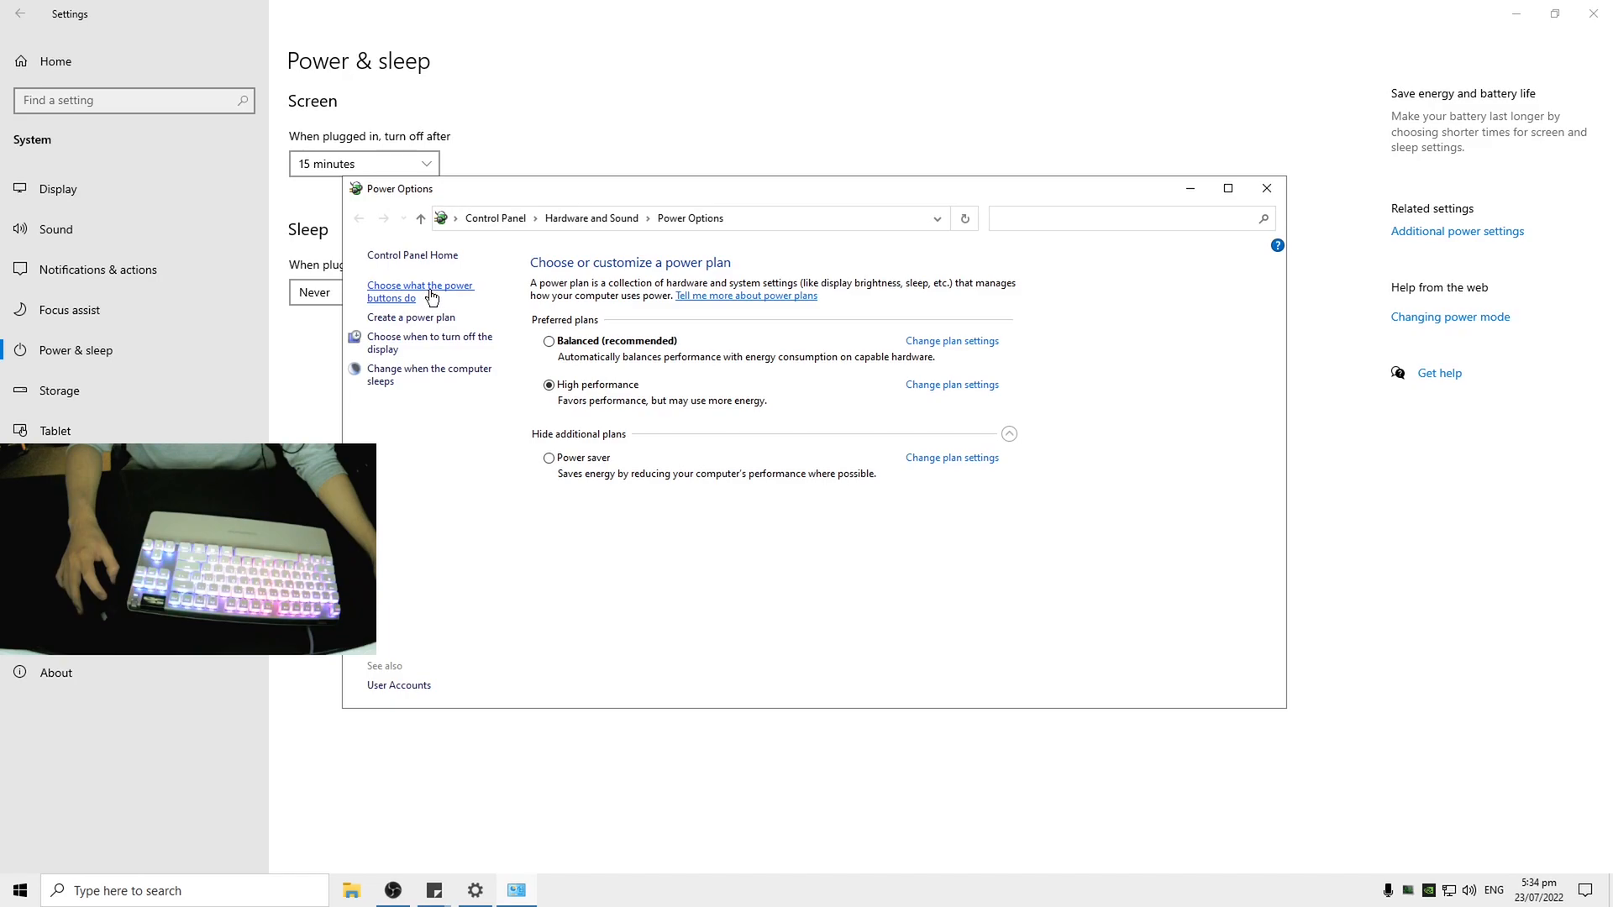
click(420, 292)
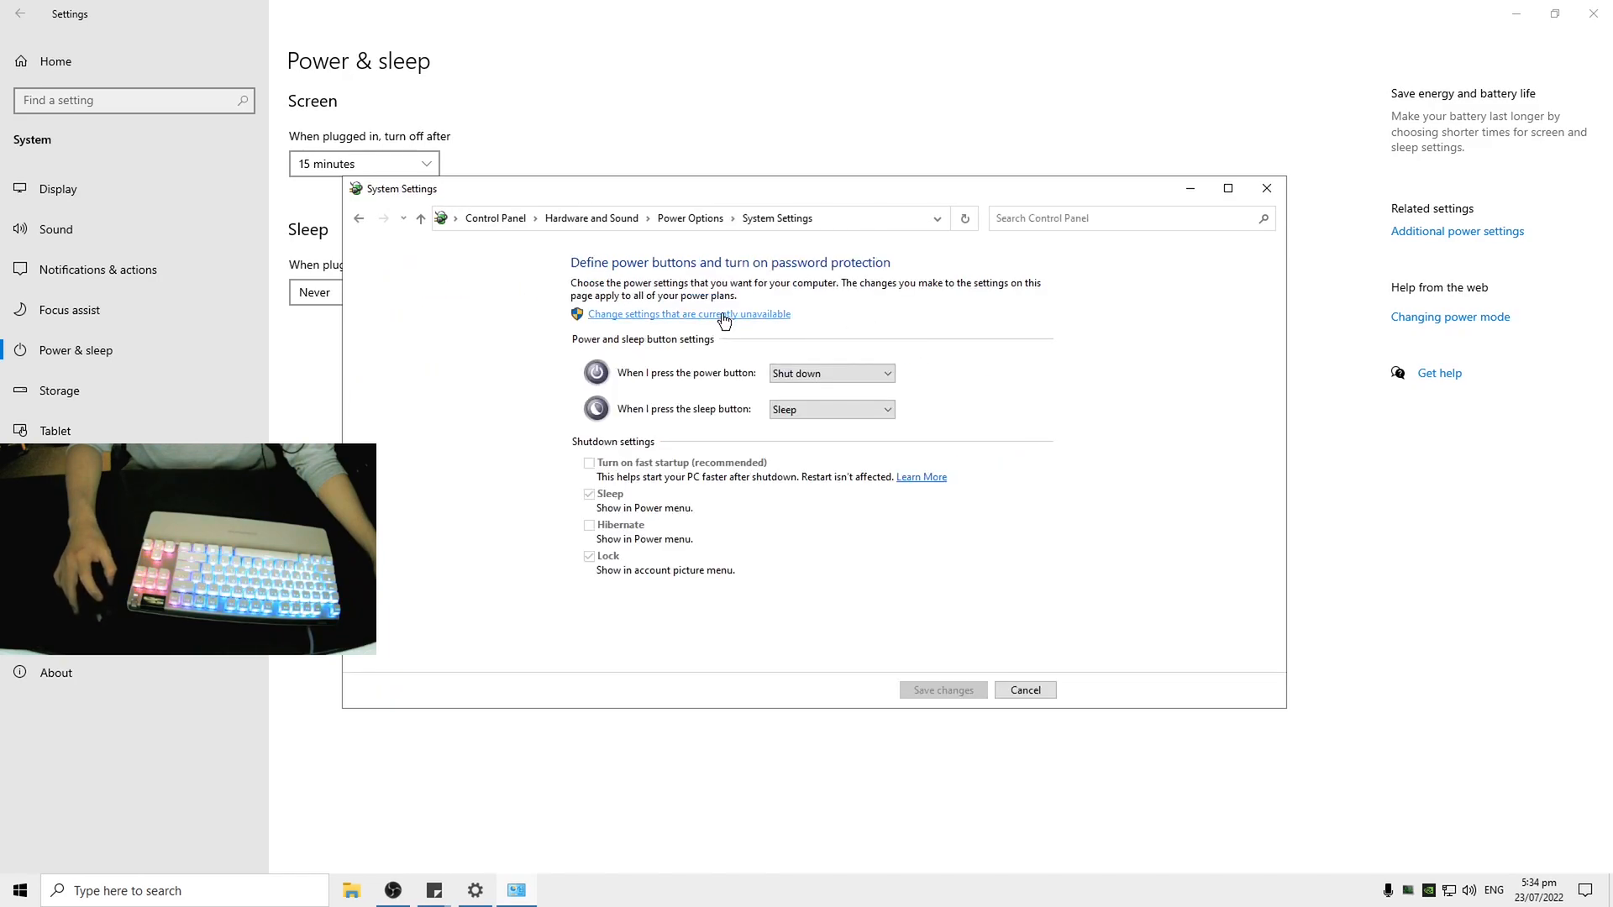
click(687, 314)
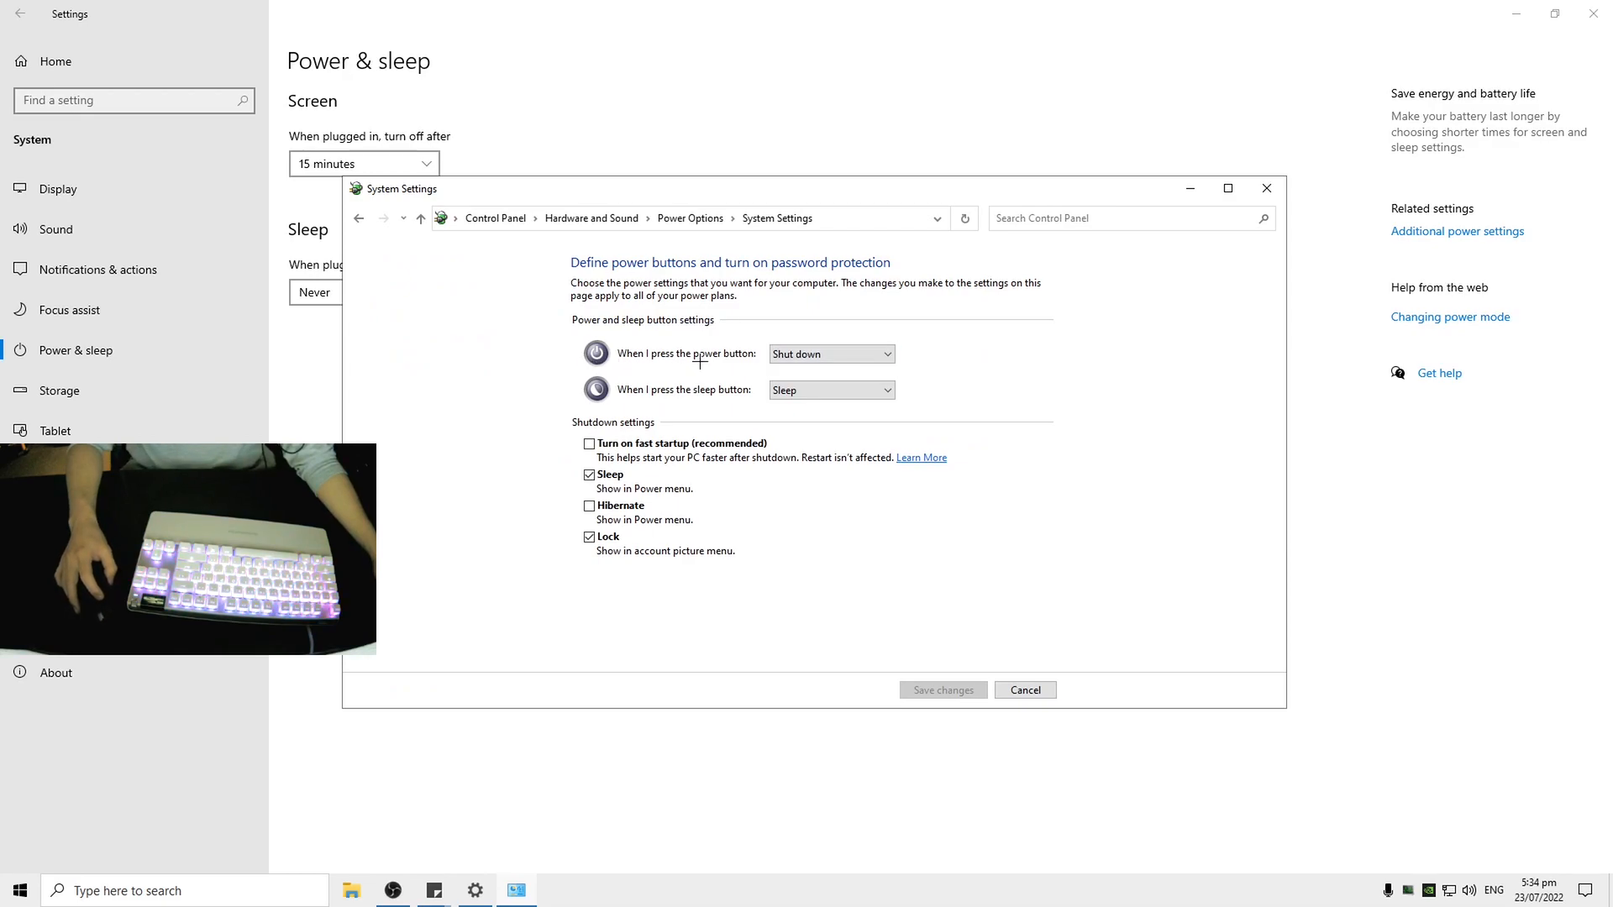
Step: Keep the power button set to Shut down and leave fast startup off
click(830, 354)
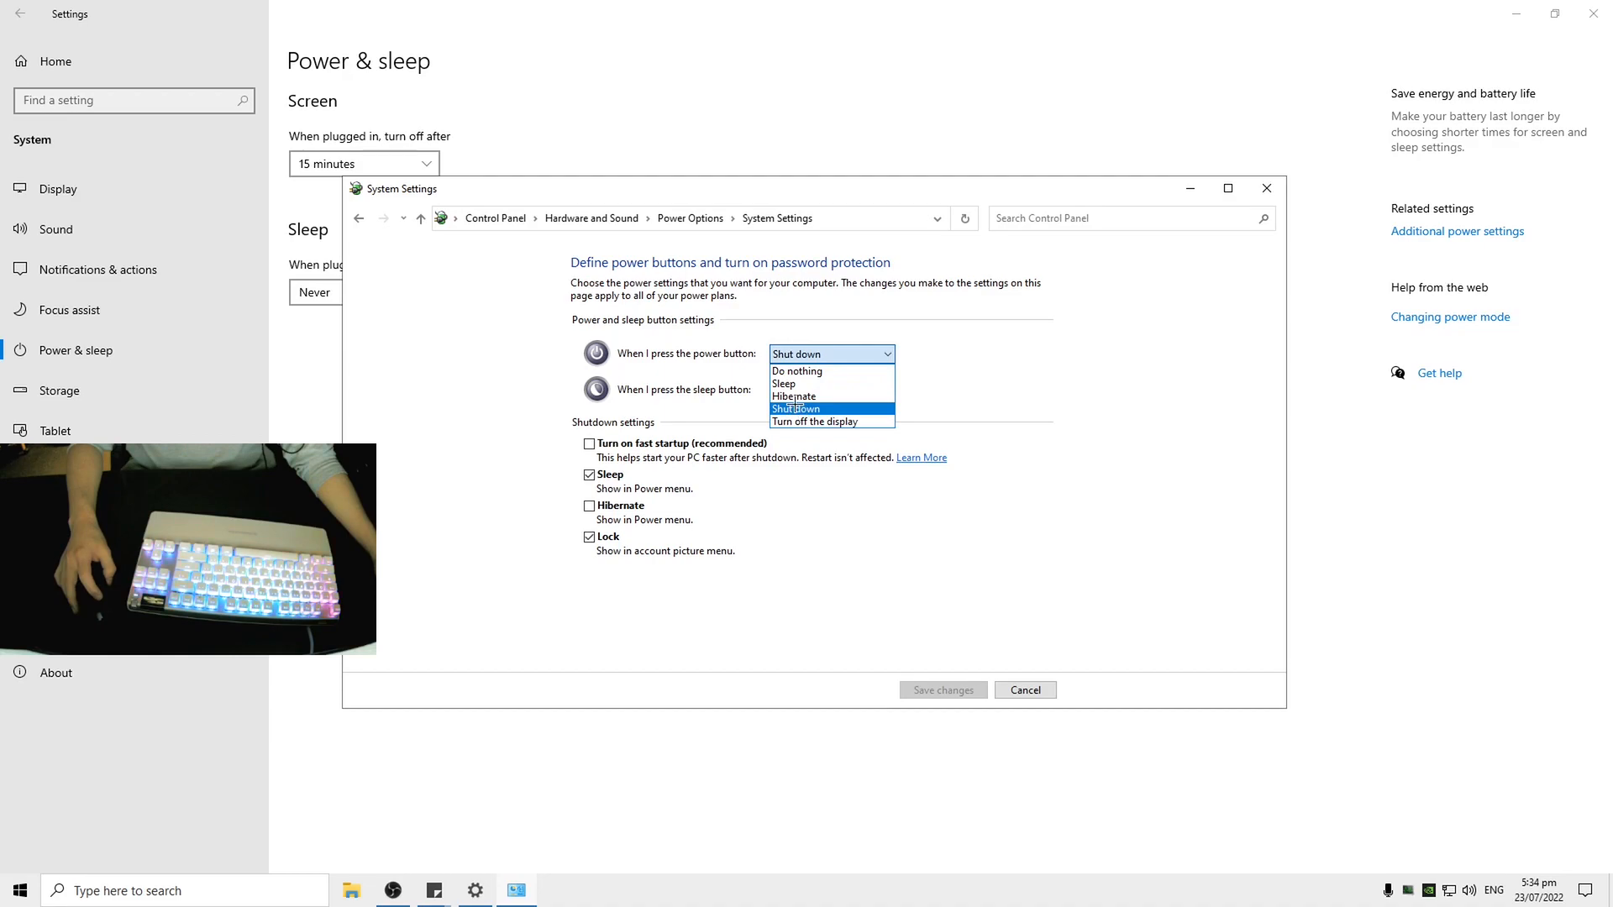
click(782, 388)
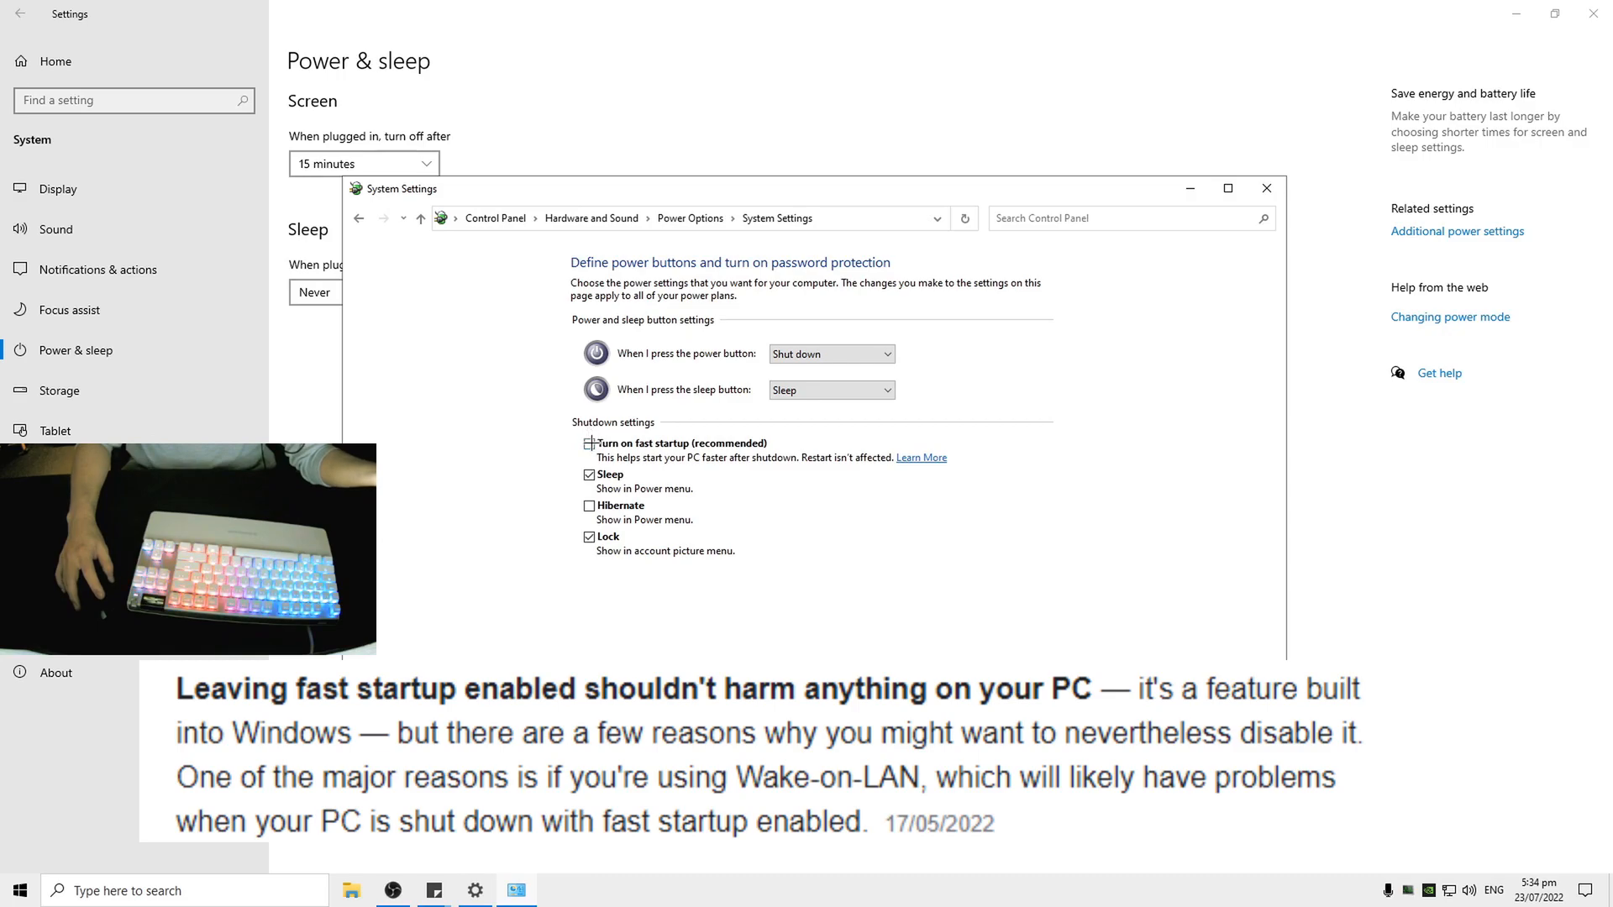
click(589, 443)
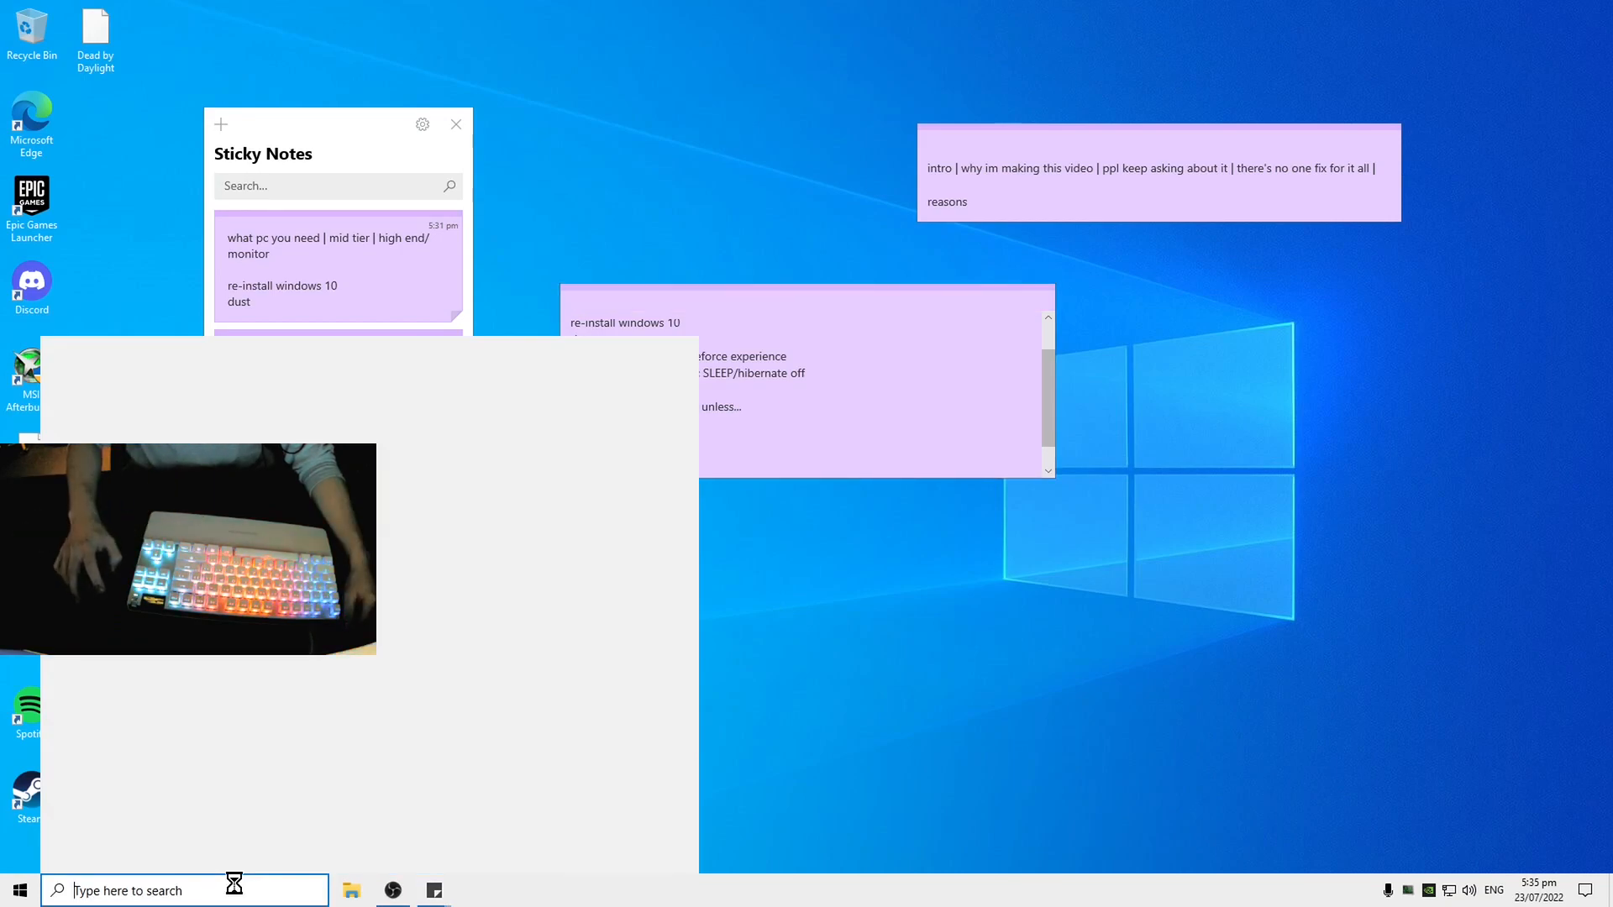
Step: Search for Microsoft Store and go to the Store's settings page from its menu
text(microsoft Store)
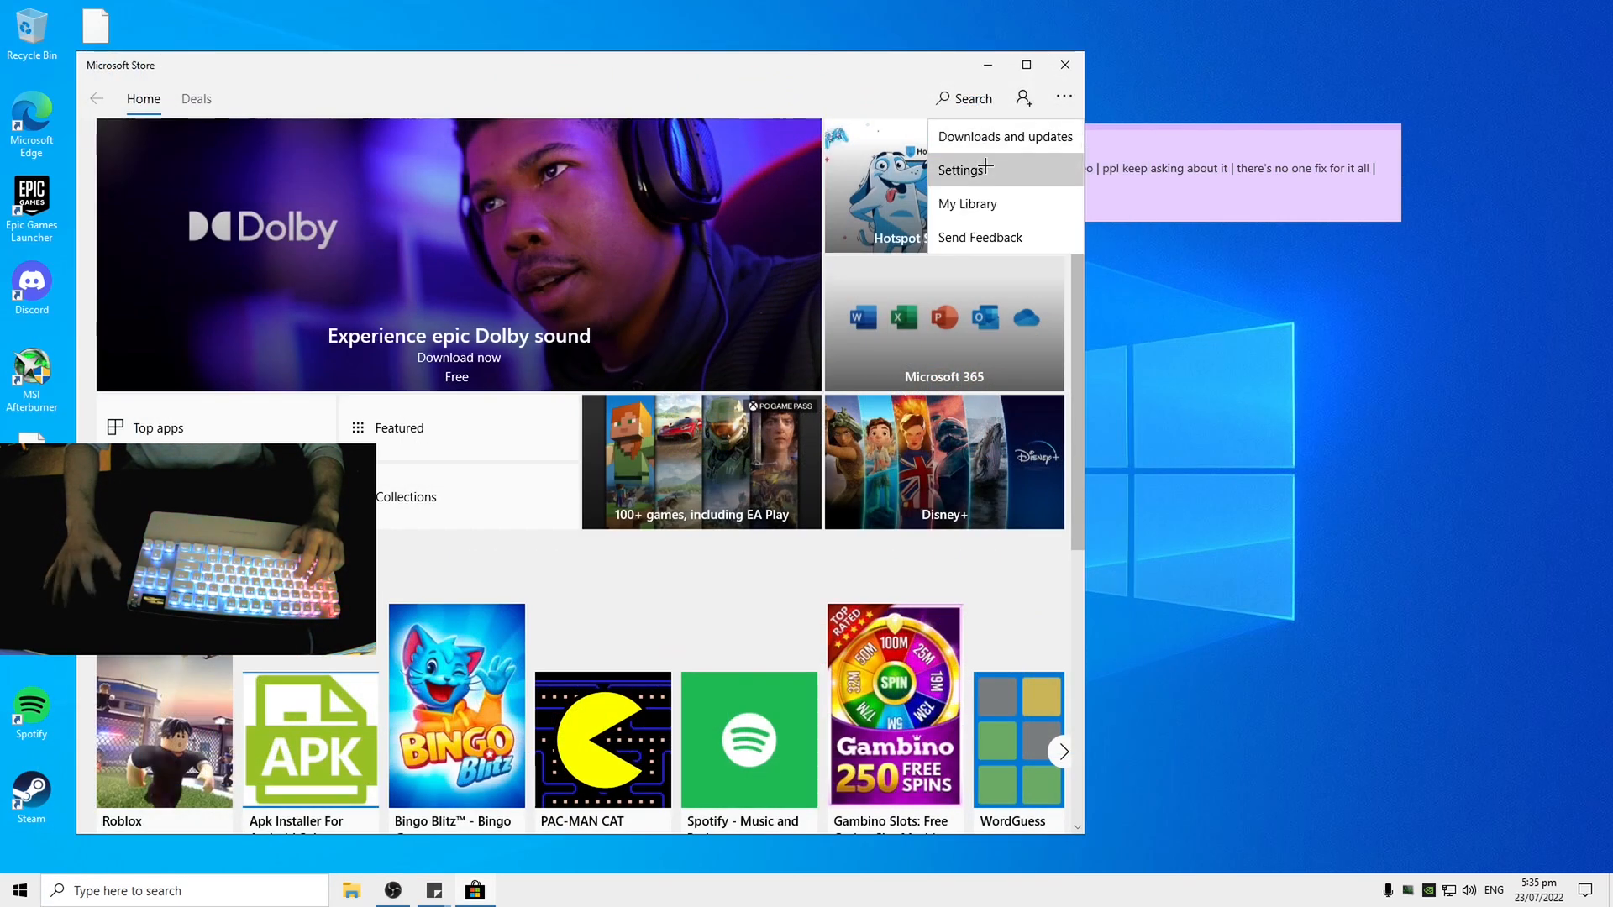
click(961, 169)
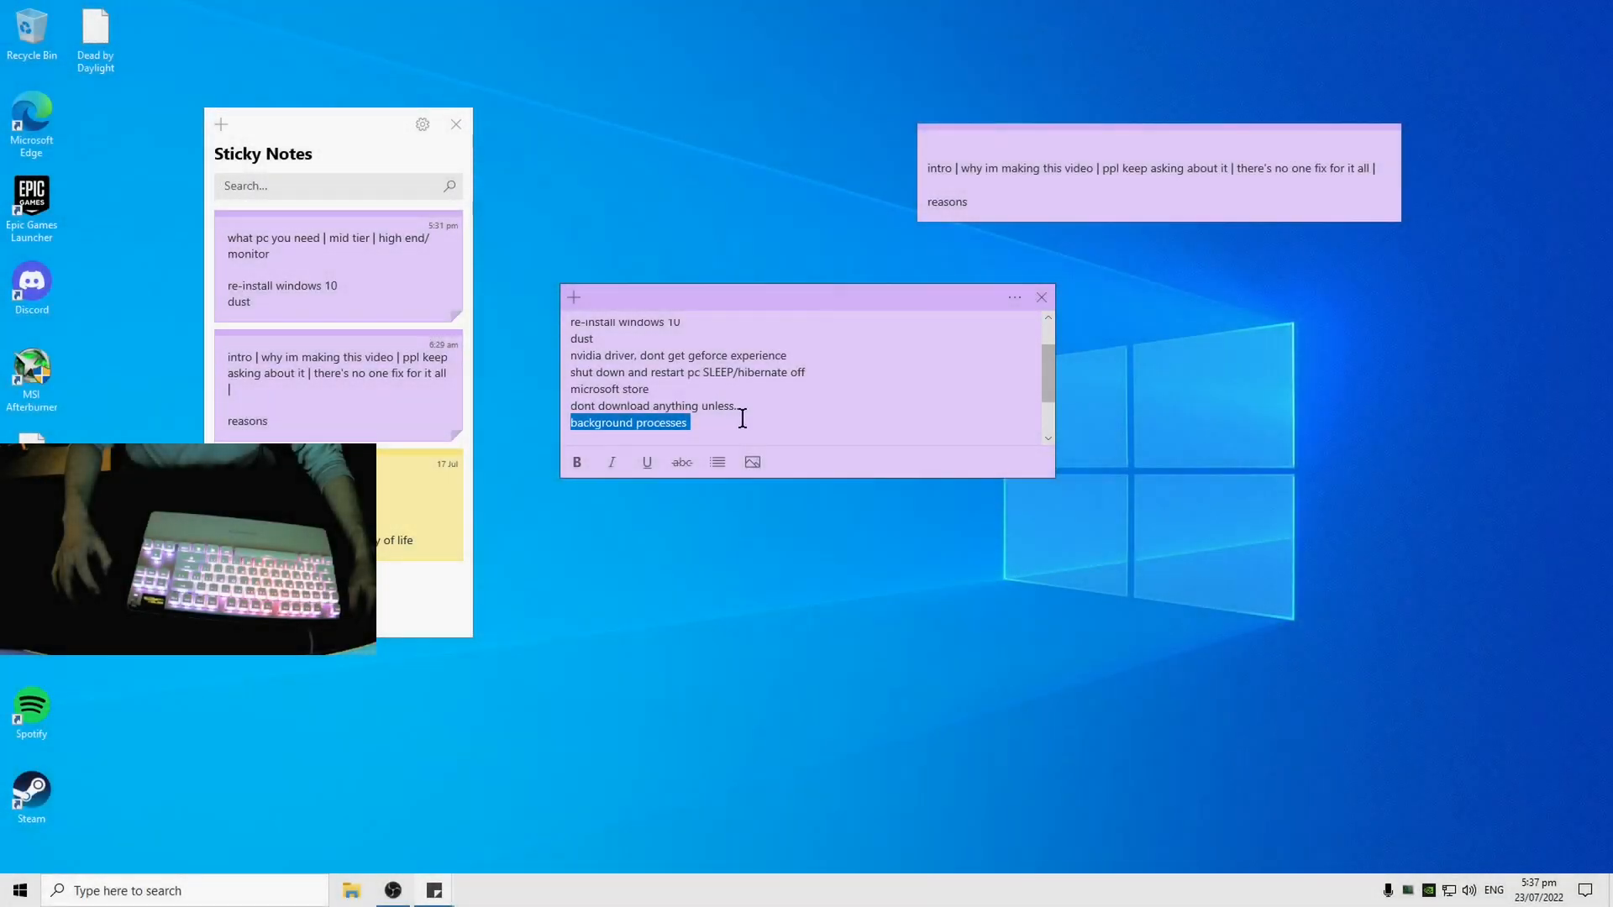
right_click(628, 887)
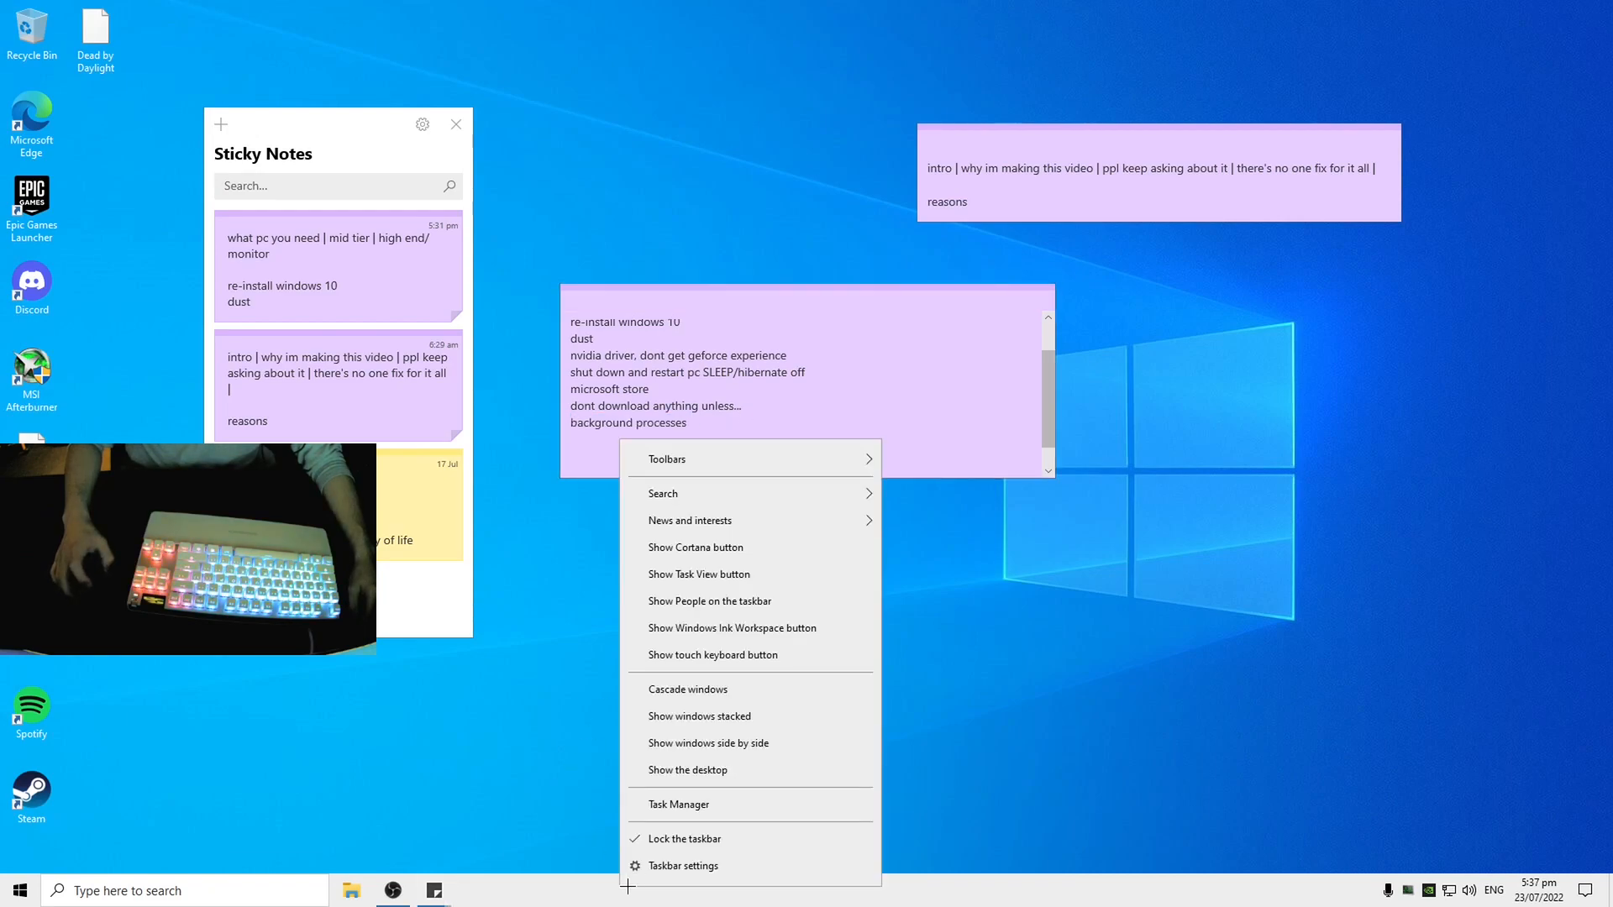
click(677, 804)
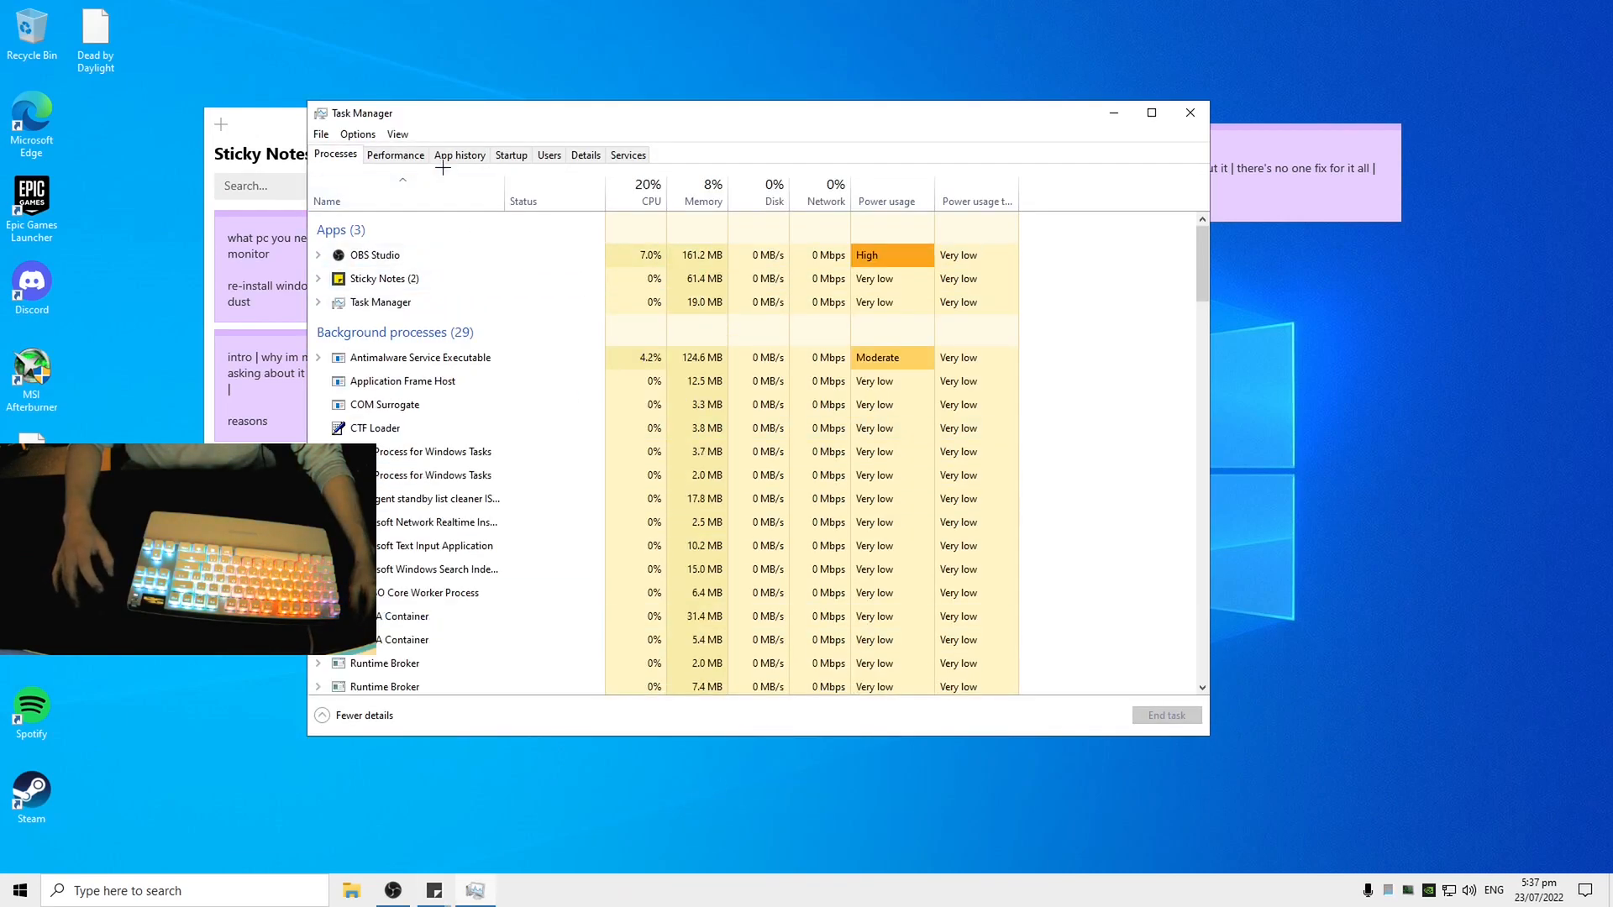
click(394, 155)
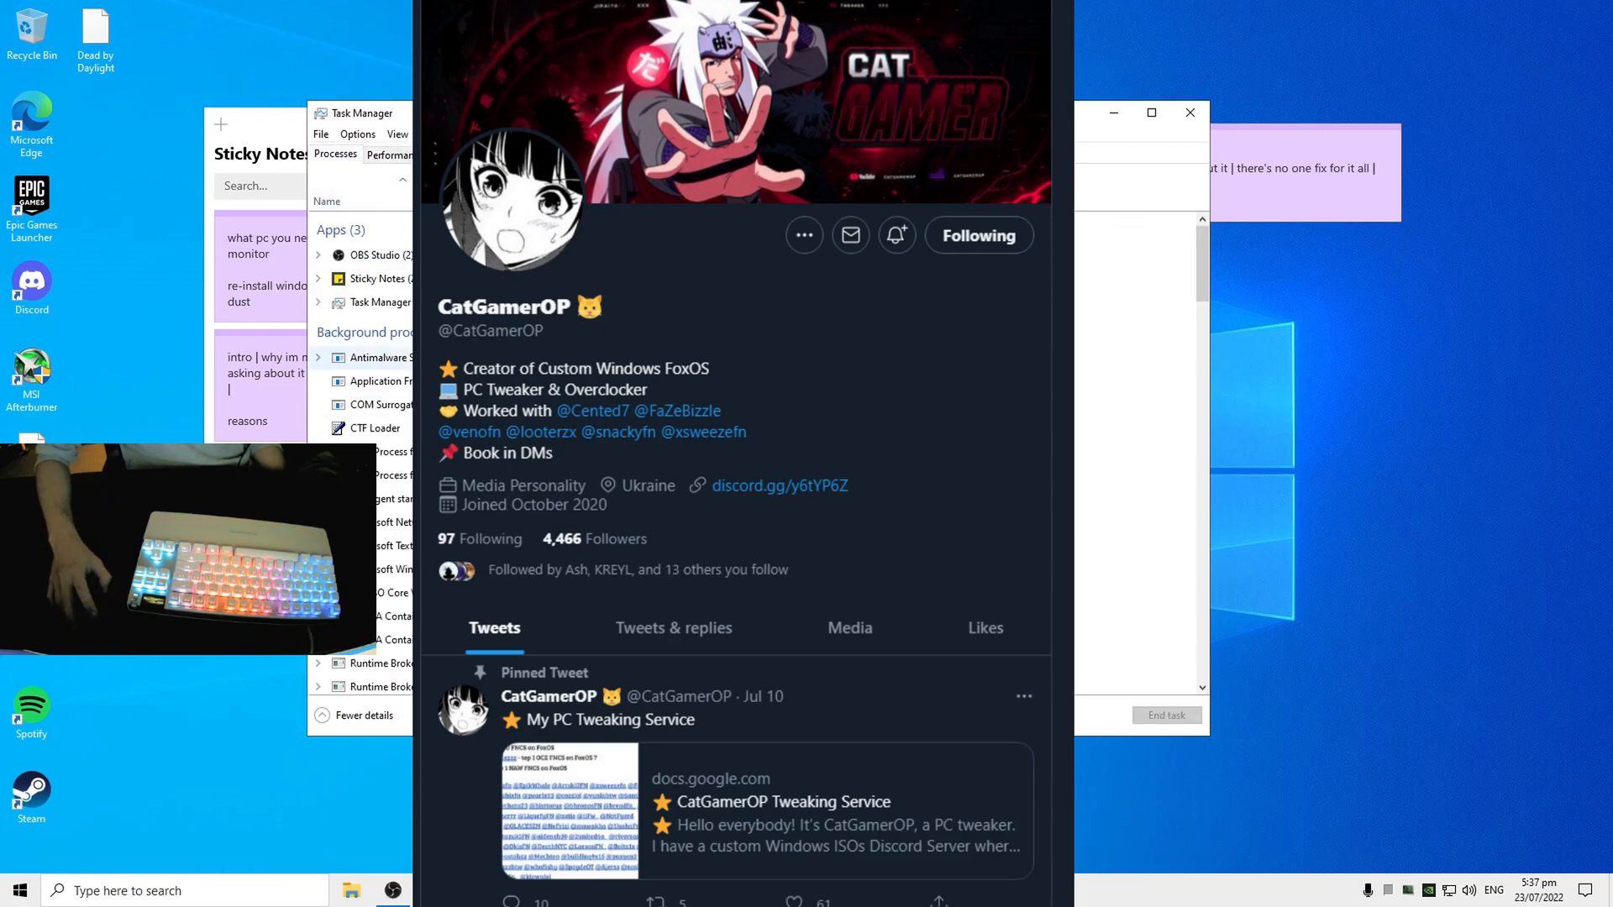
click(388, 155)
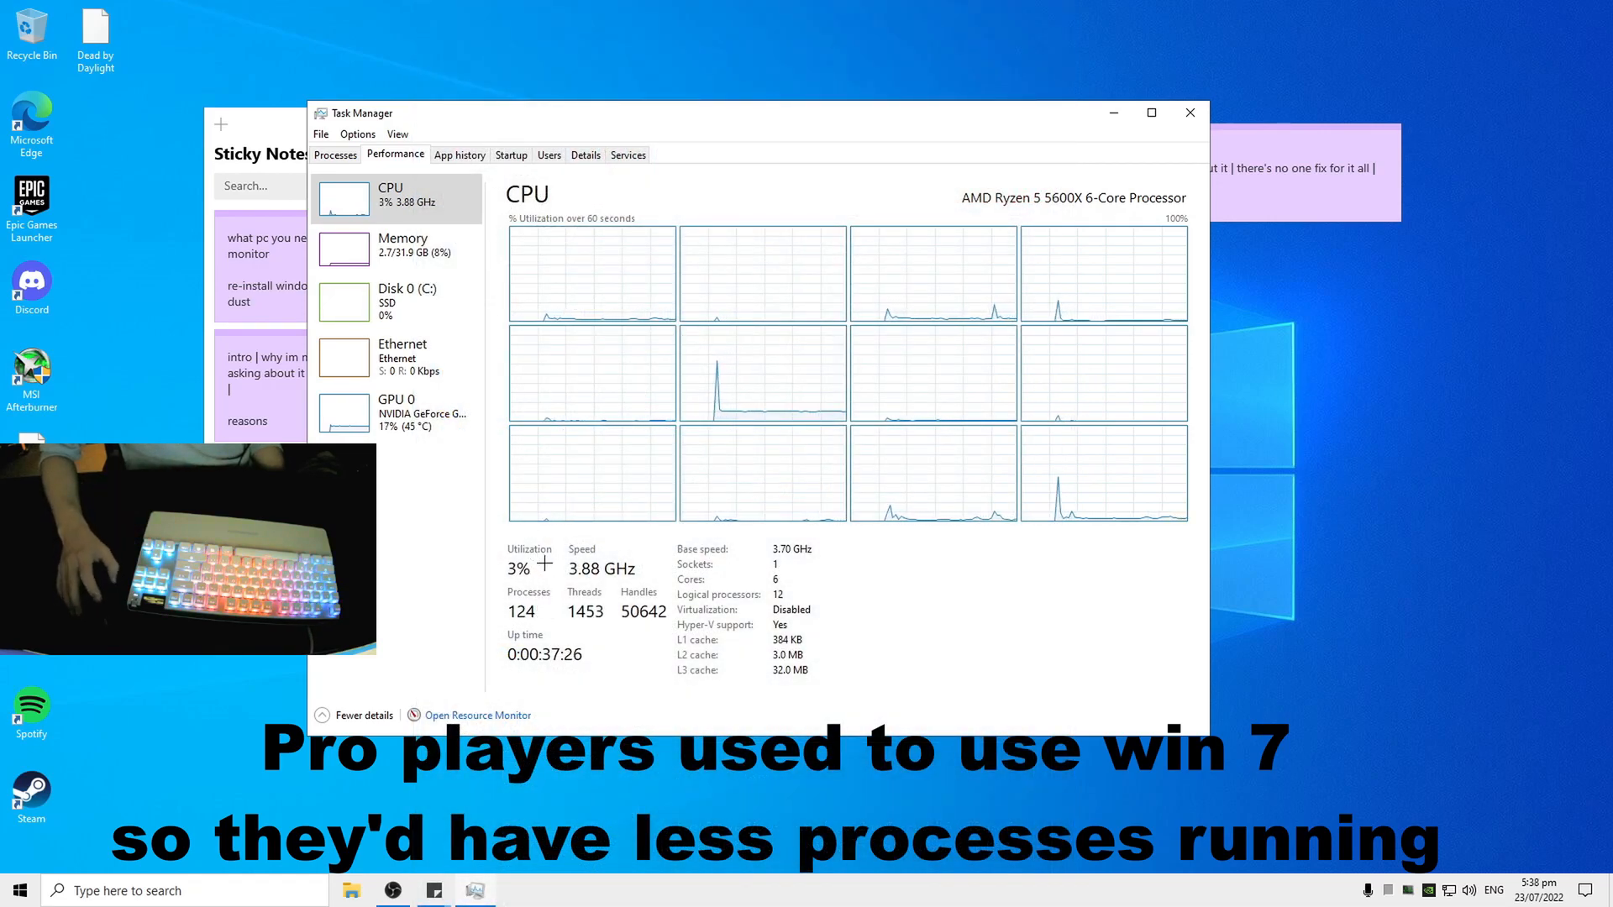
click(333, 154)
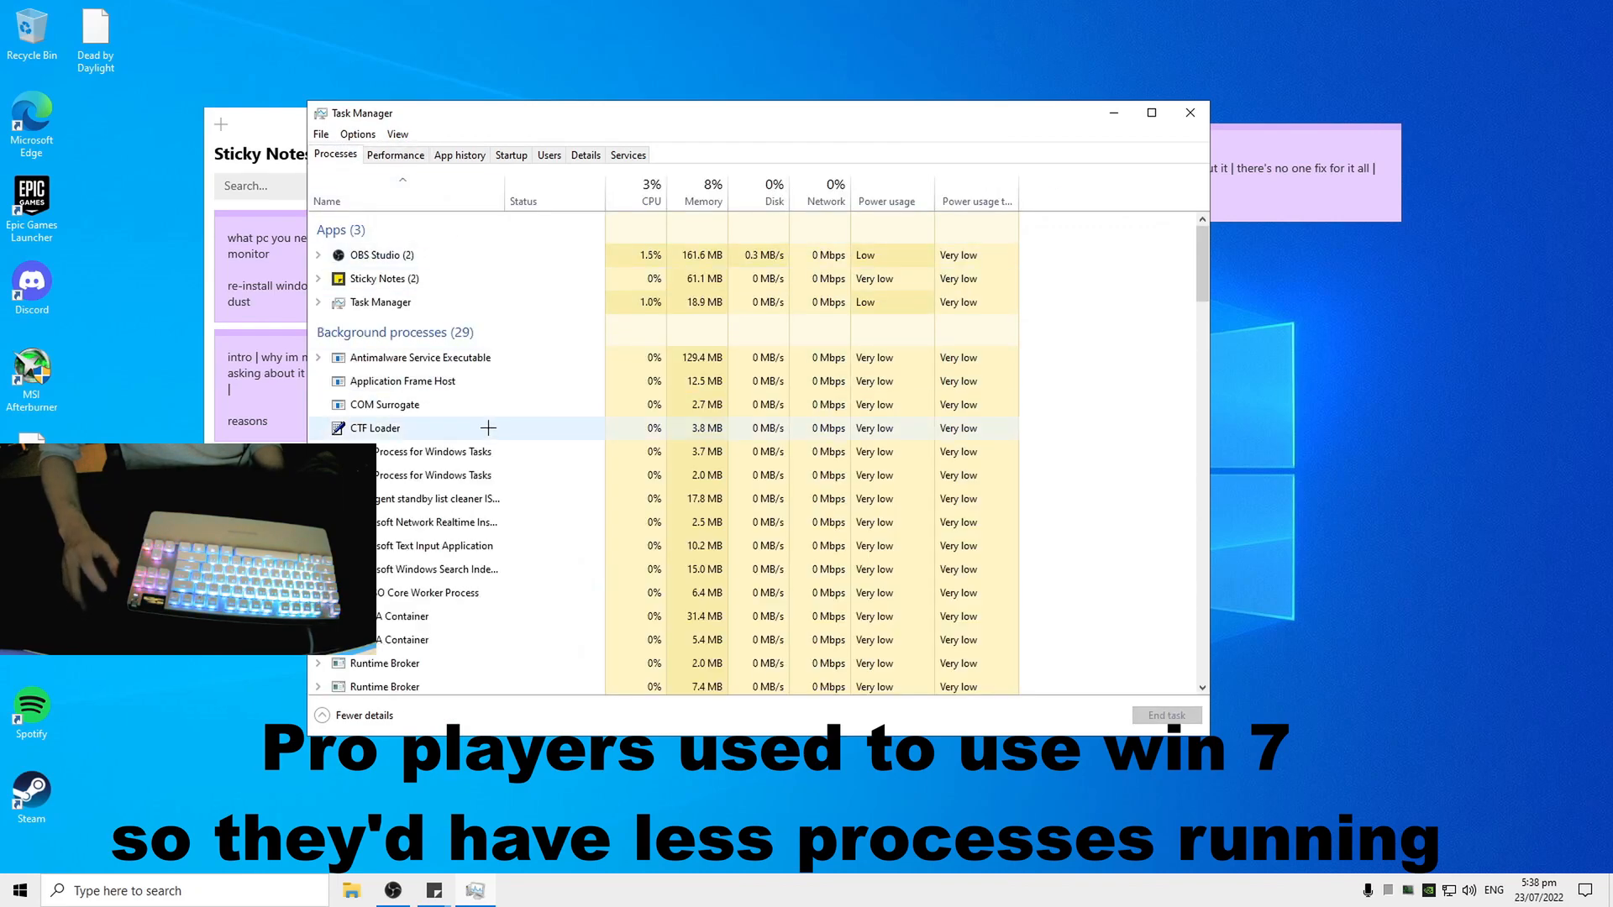
click(394, 154)
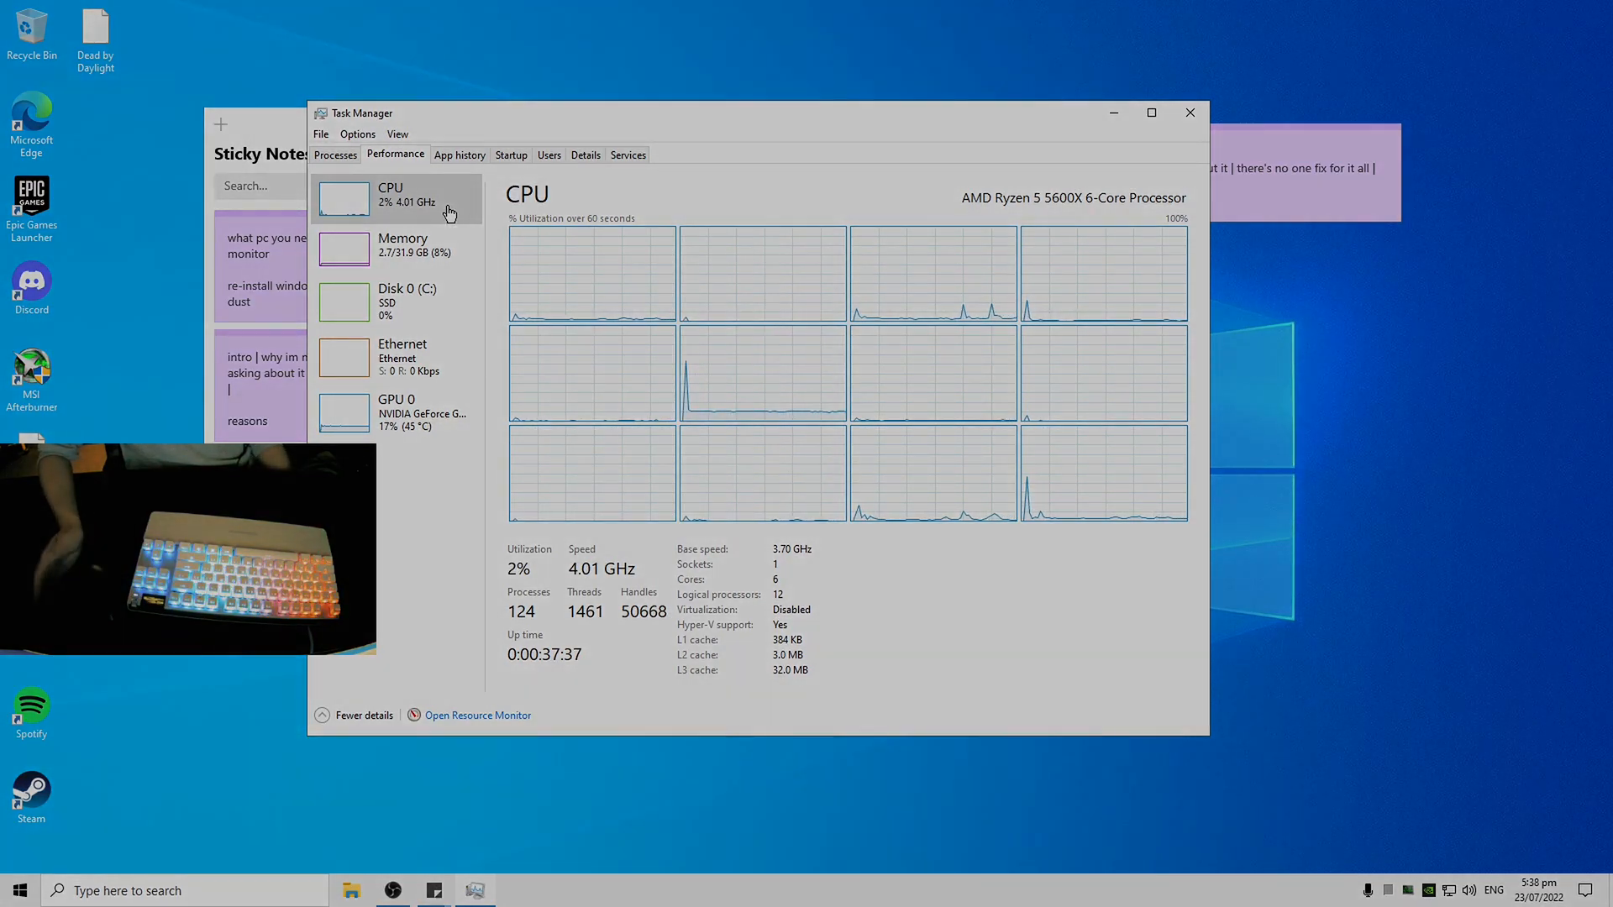
click(1190, 112)
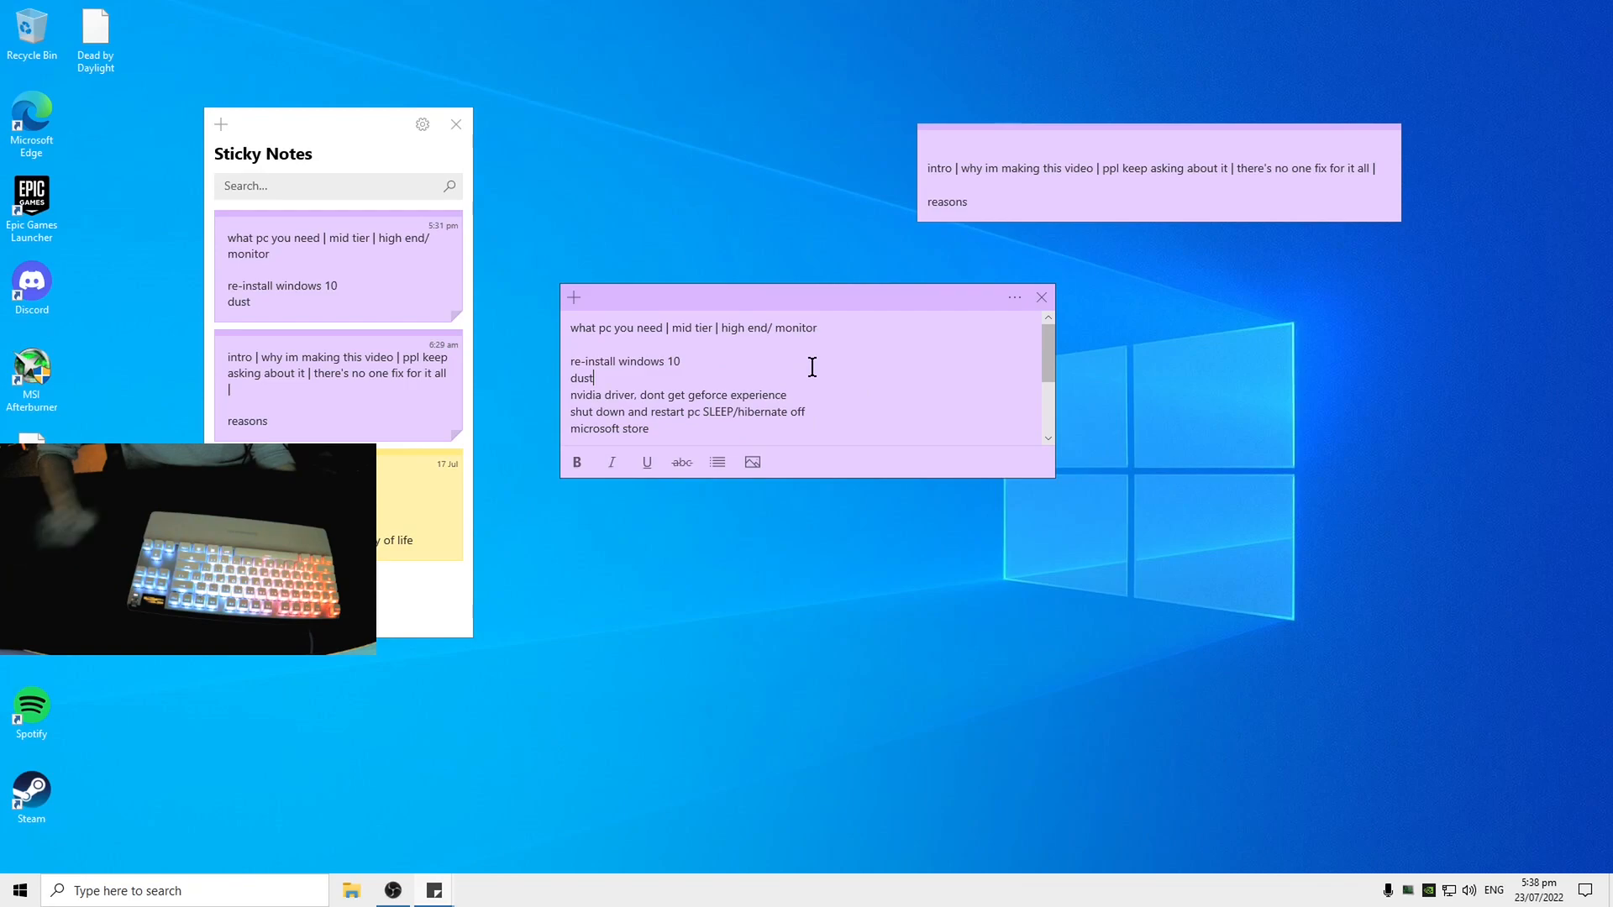
mouse_move(691, 352)
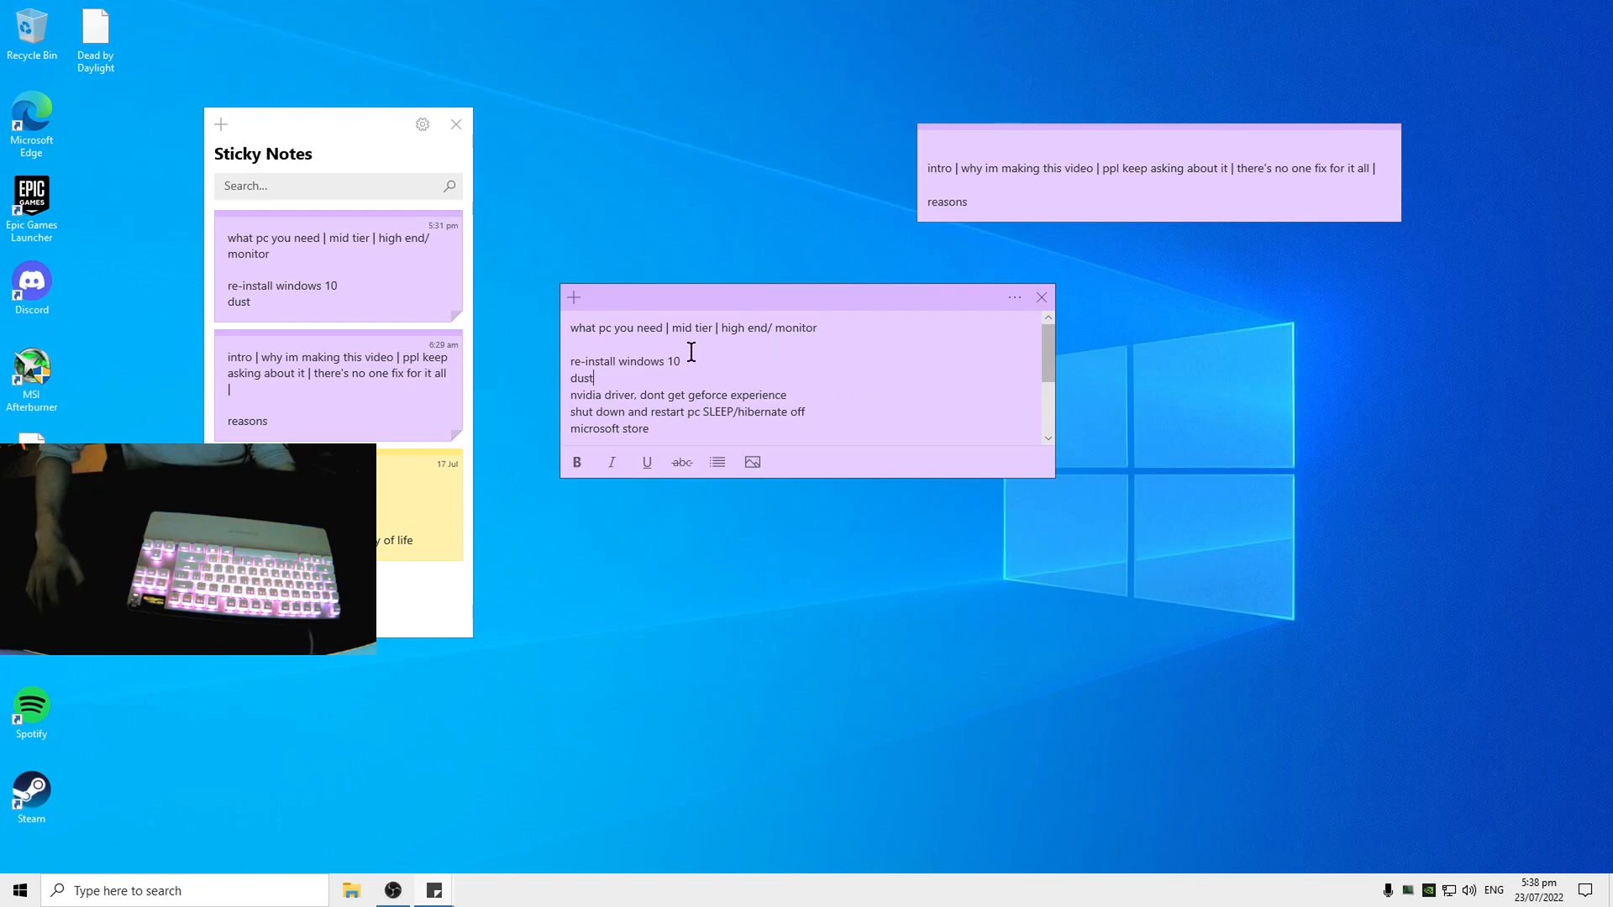